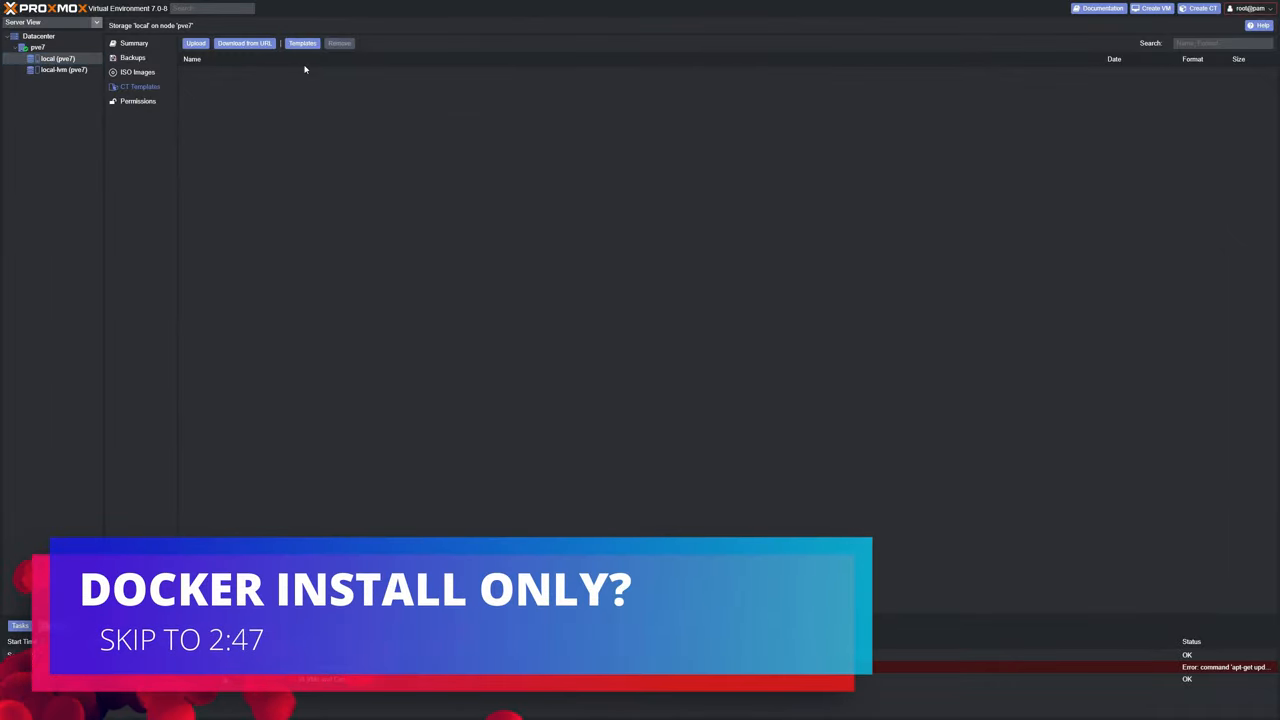
- Download the turnkey-core container template to local storage after searching 'core'
left_click(298, 44)
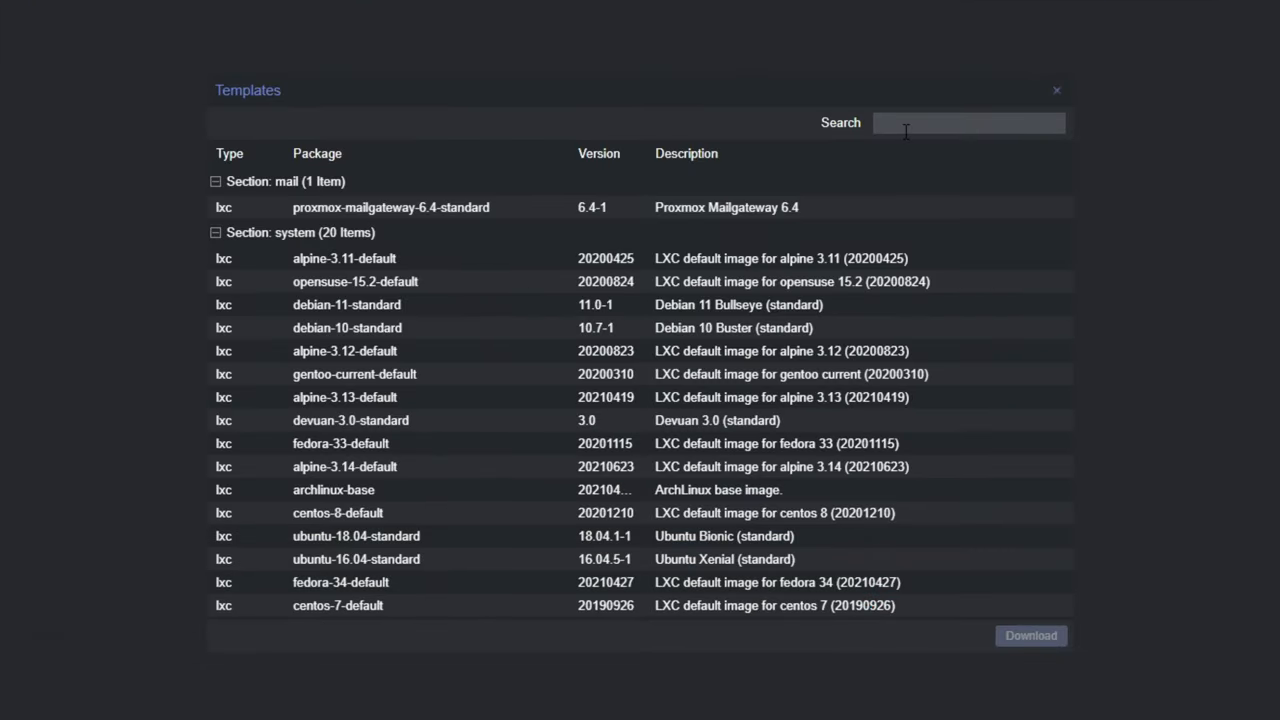
type("core")
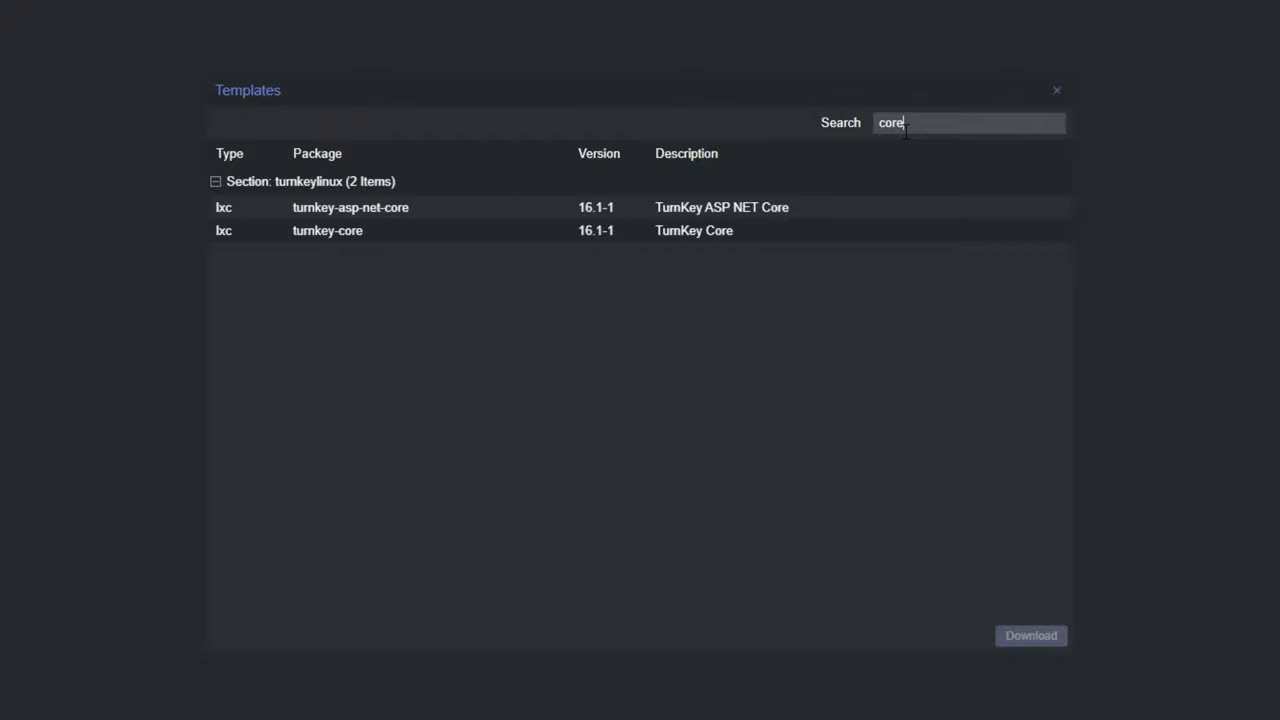
left_click(328, 230)
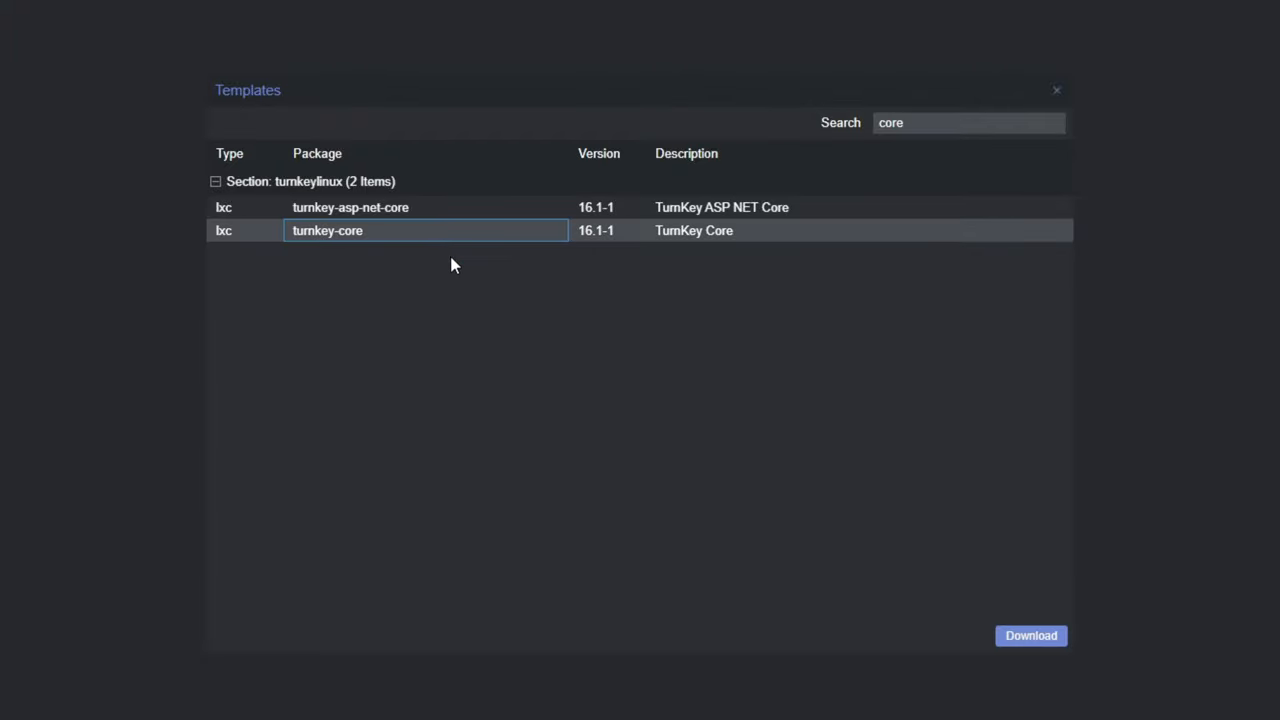
left_click(1030, 636)
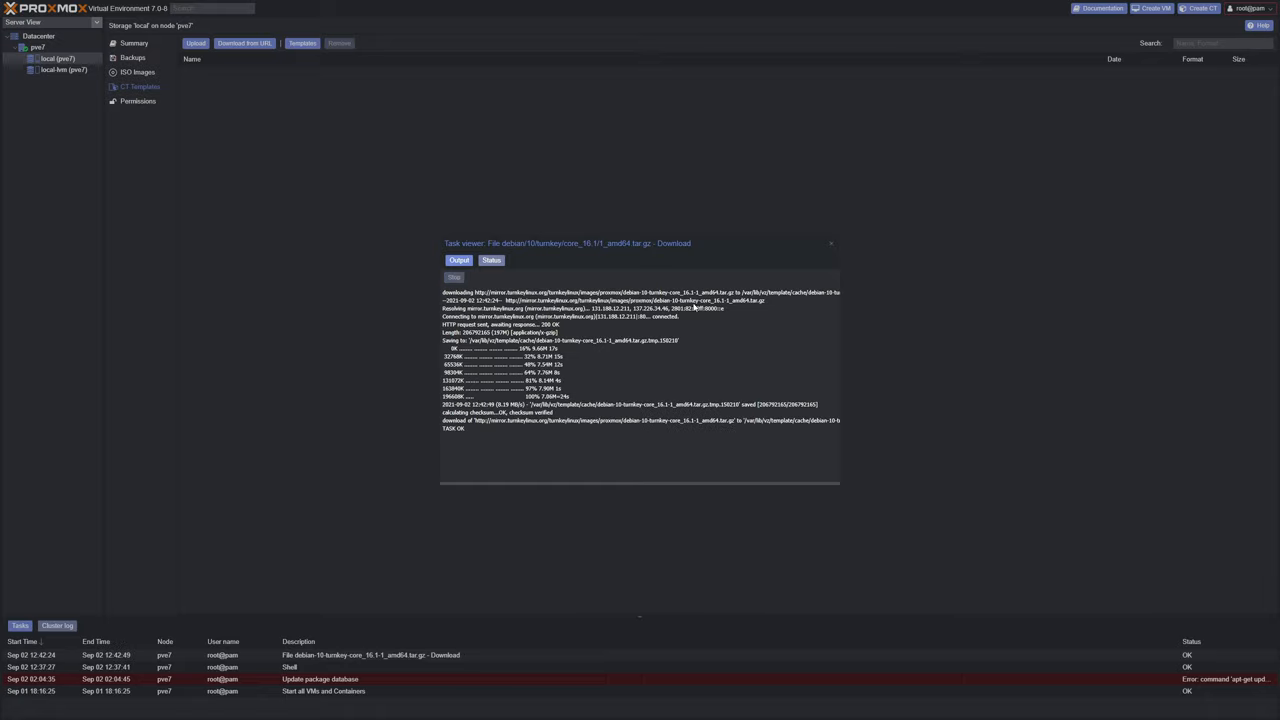
- Close the finished download log and select the downloaded TurnKey Core template
left_click(830, 244)
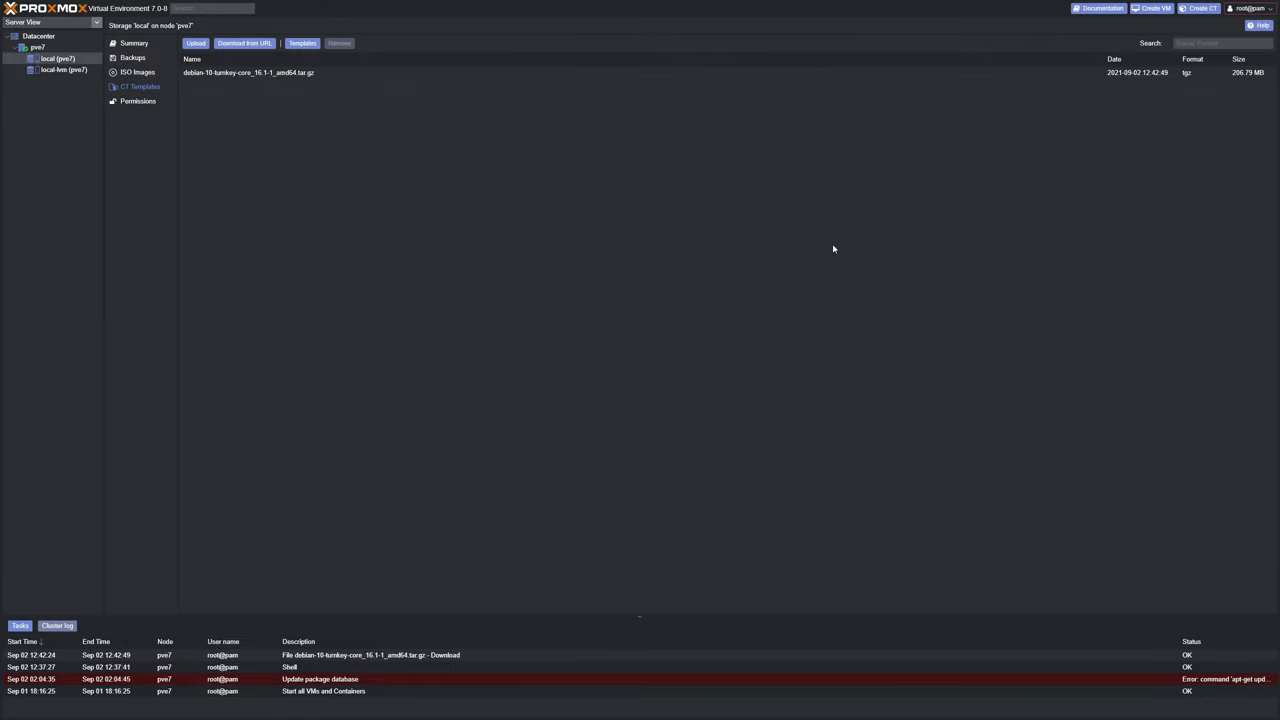
left_click(250, 72)
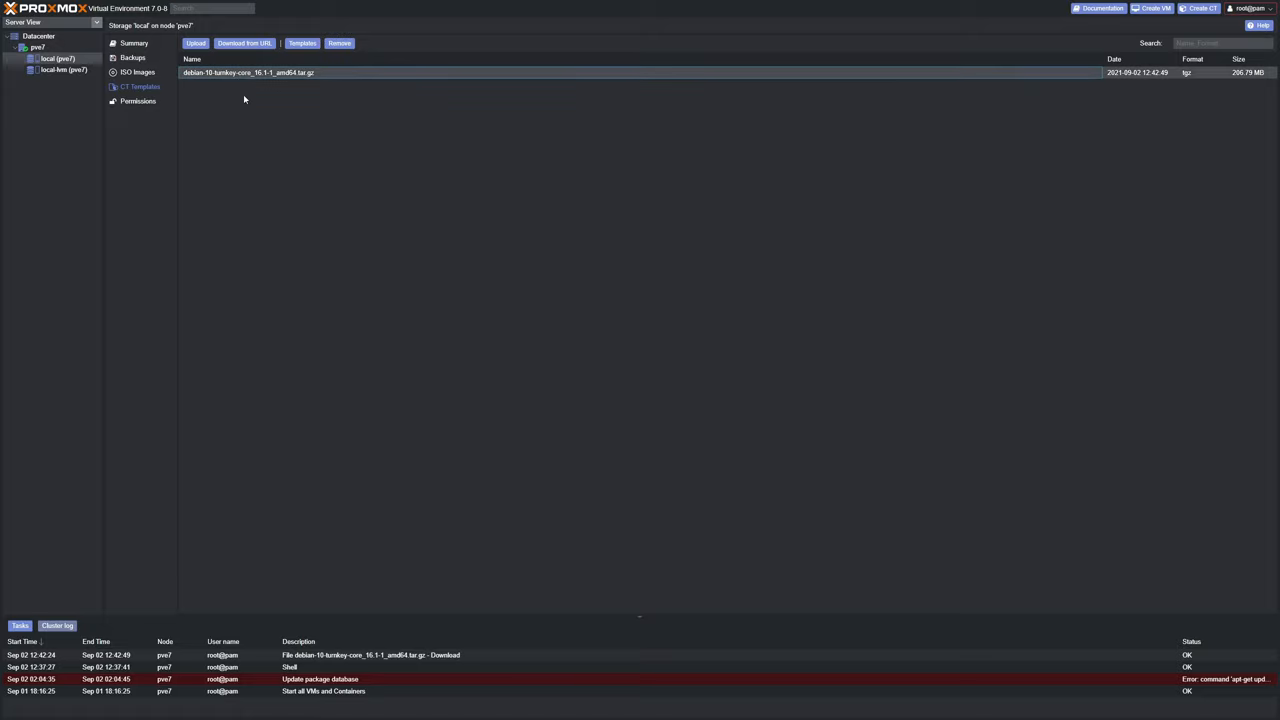
mouse_move(1130, 26)
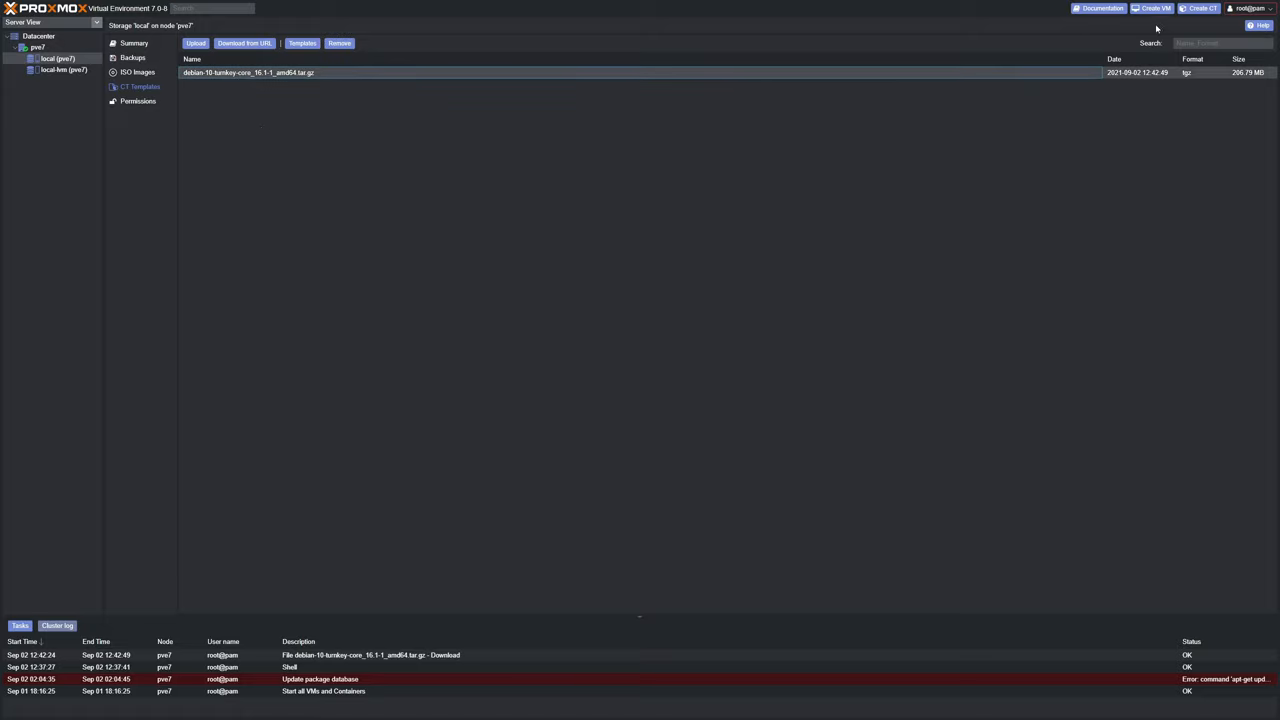
- Begin a new LXC container with hostname 'docker' and a confirmed root password
left_click(1200, 8)
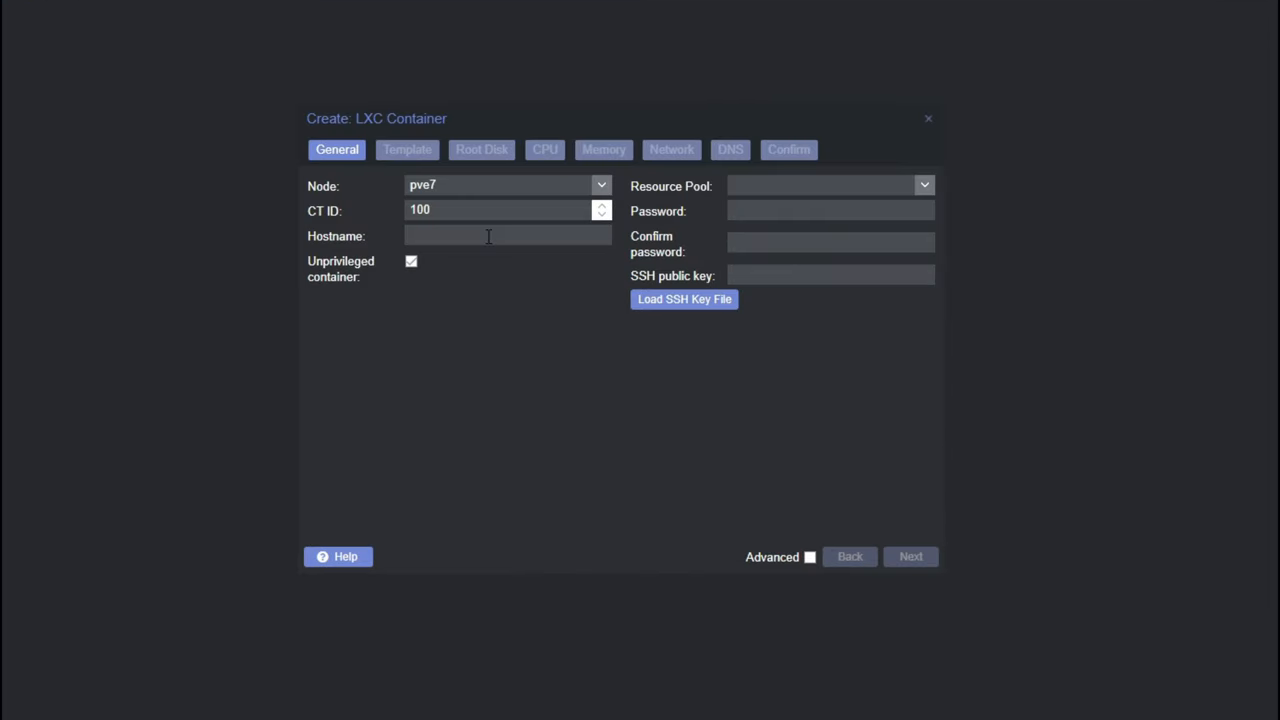
type("docker")
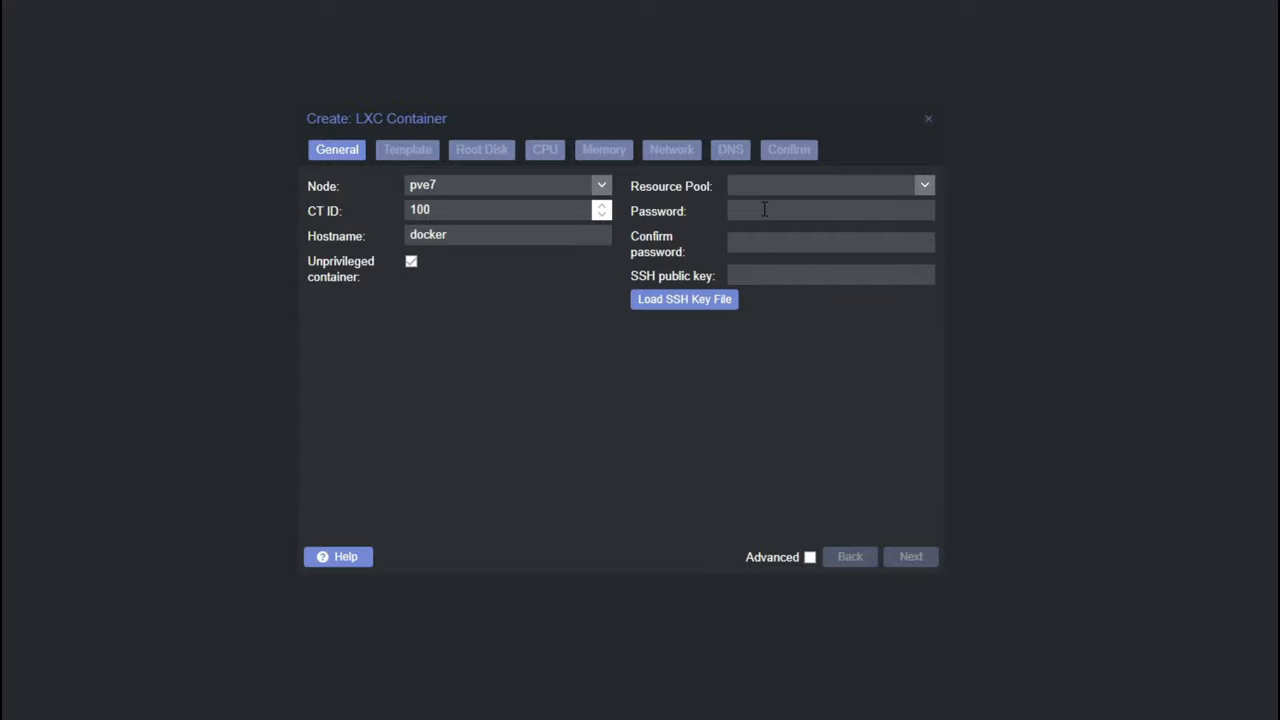
type("password")
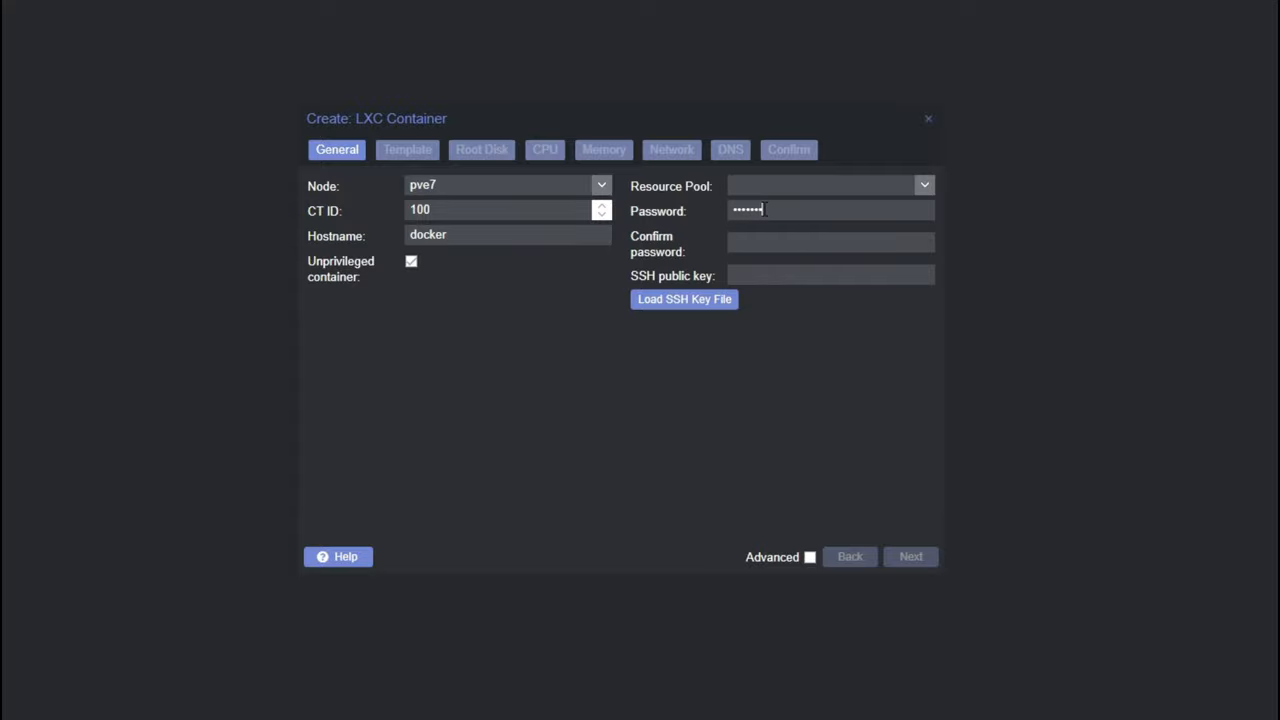
type("••••")
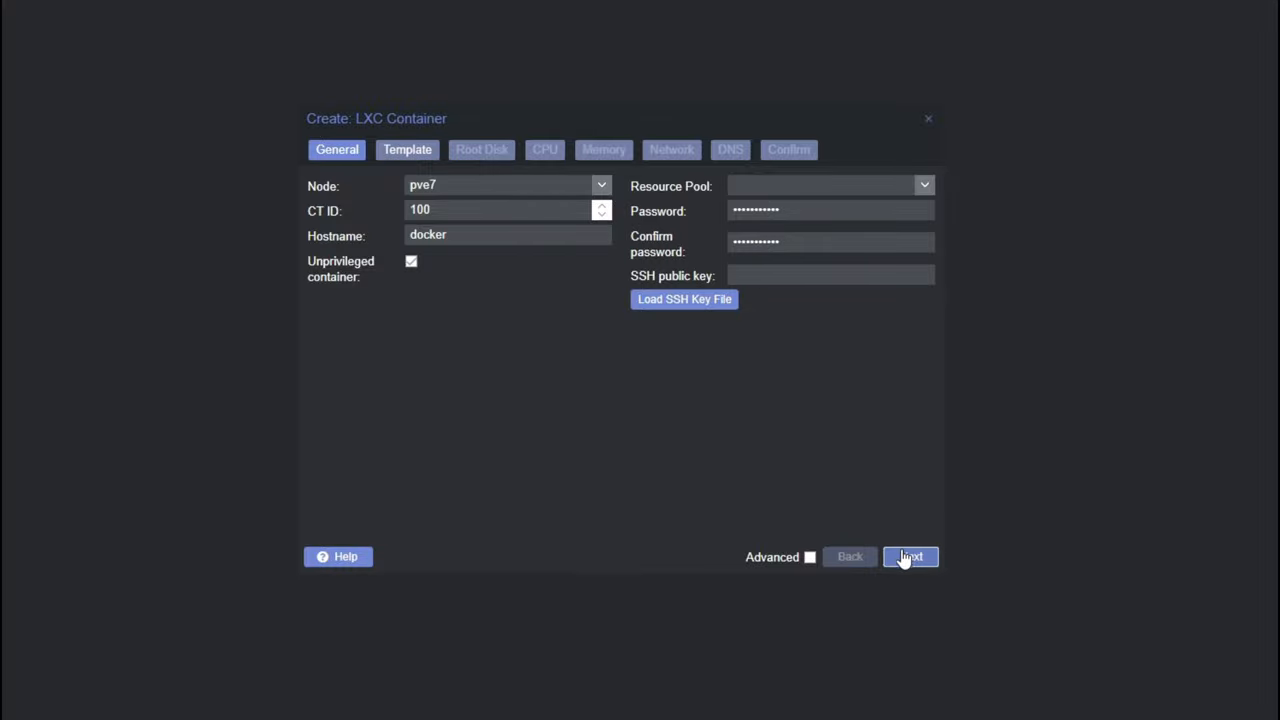
- Choose the turnkey-core template and set the root disk size to 32 GB
left_click(910, 556)
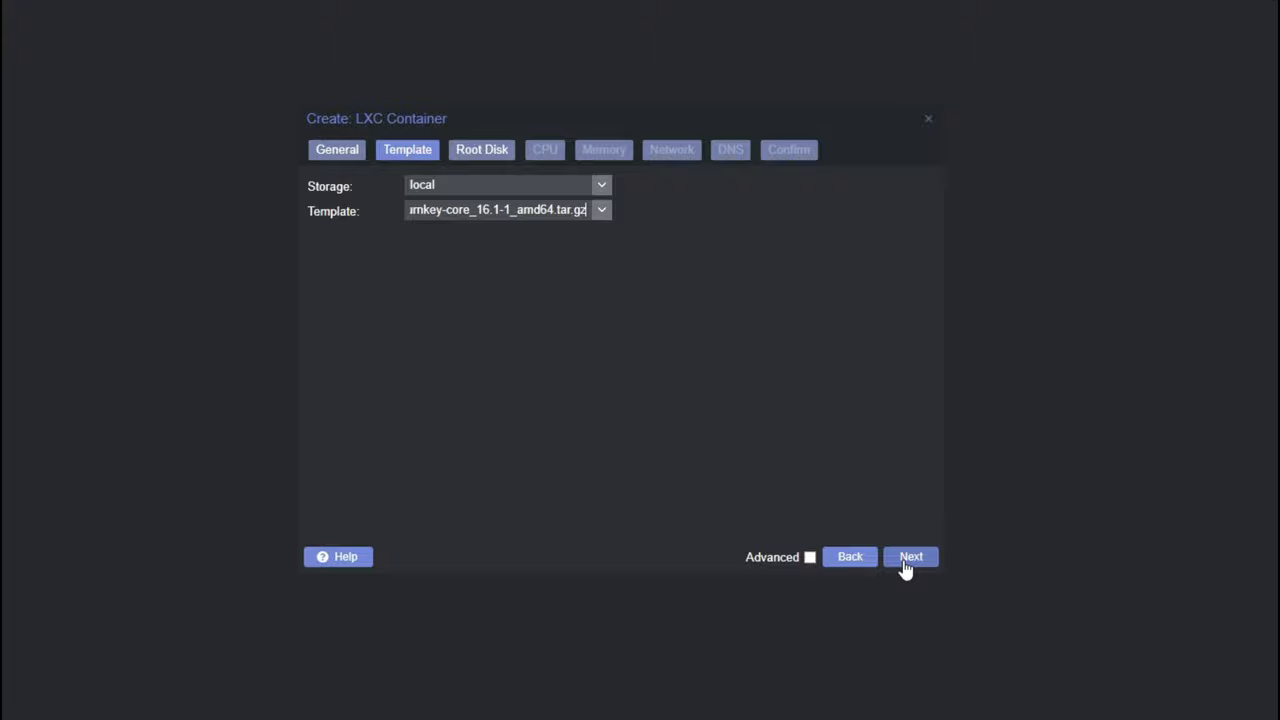
left_click(912, 556)
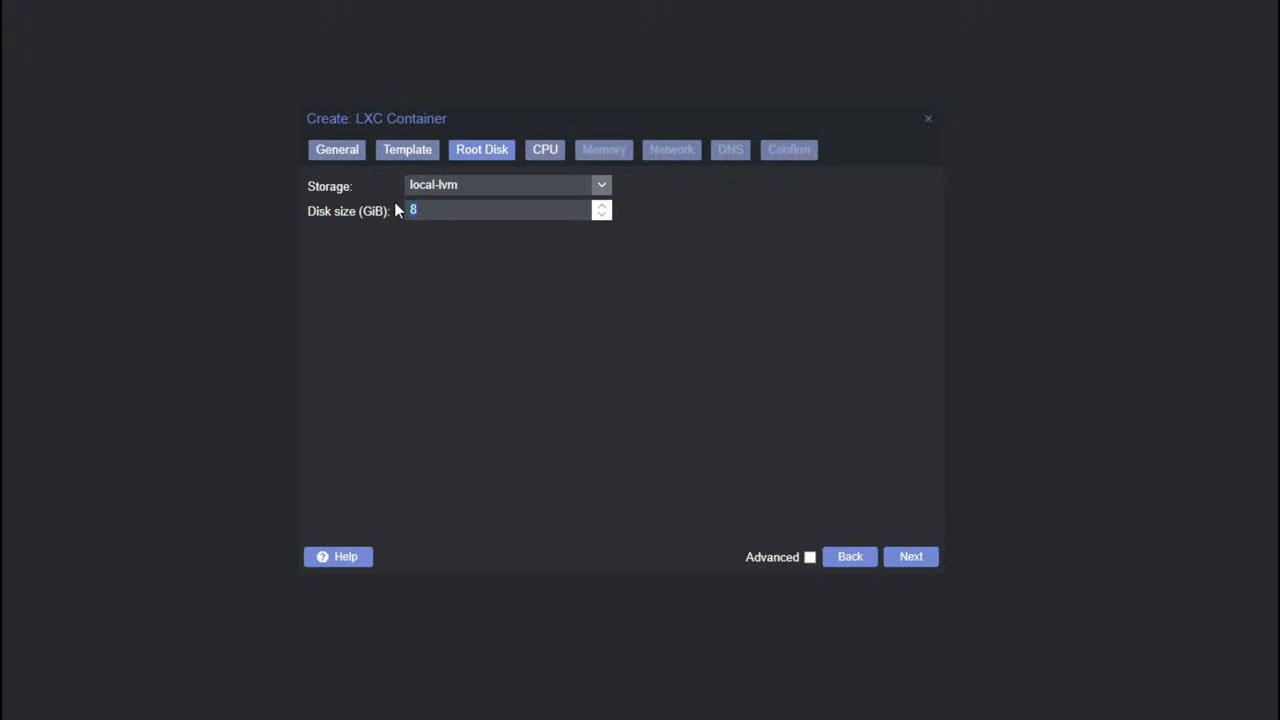
mouse_move(392, 210)
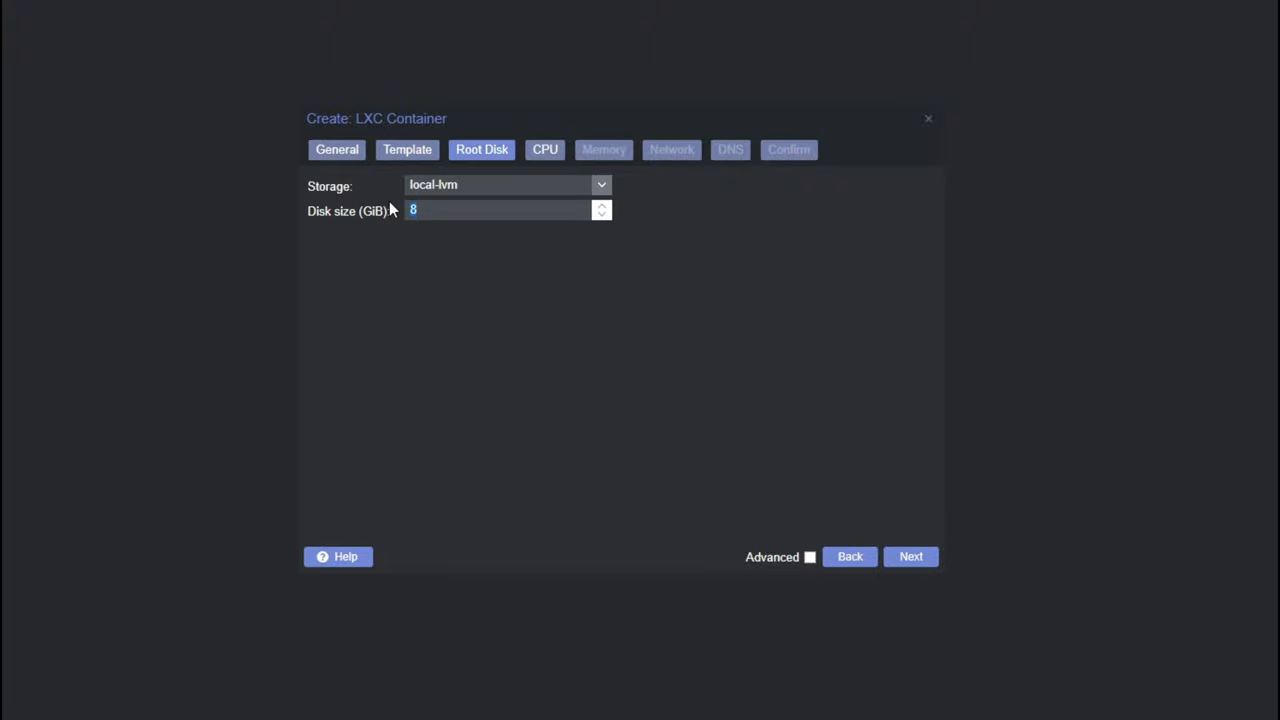
type("32")
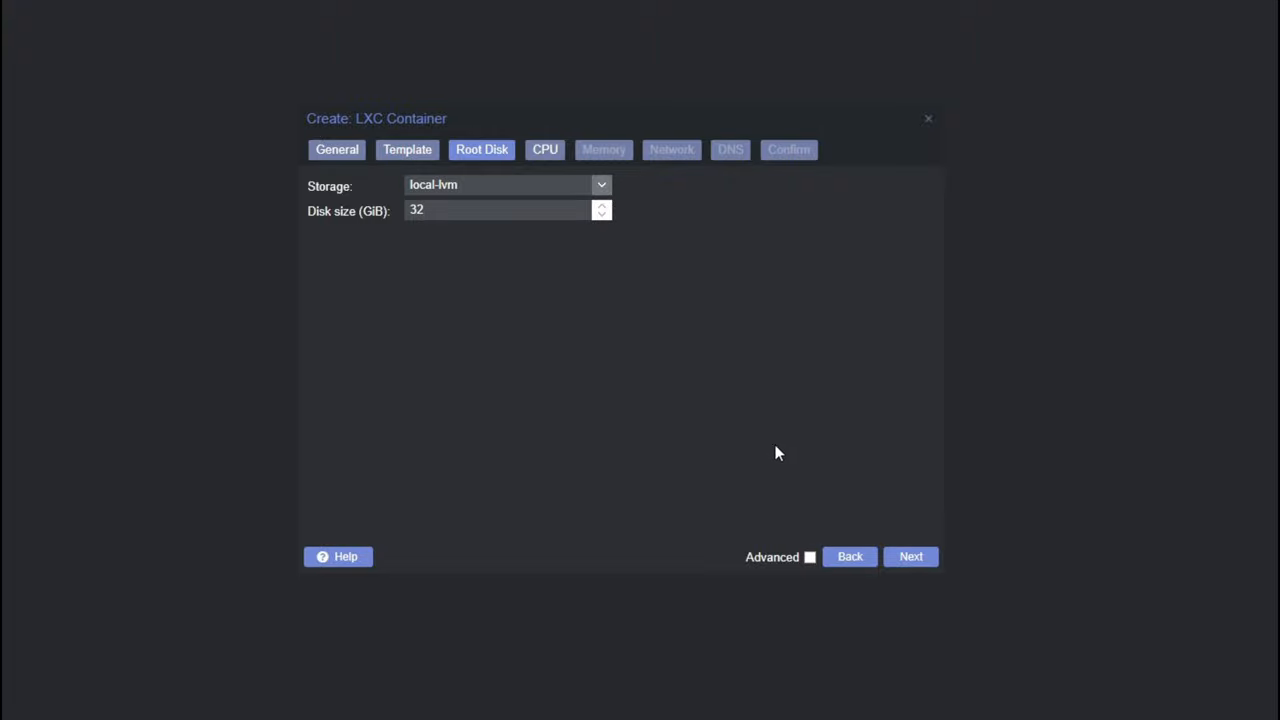
left_click(912, 556)
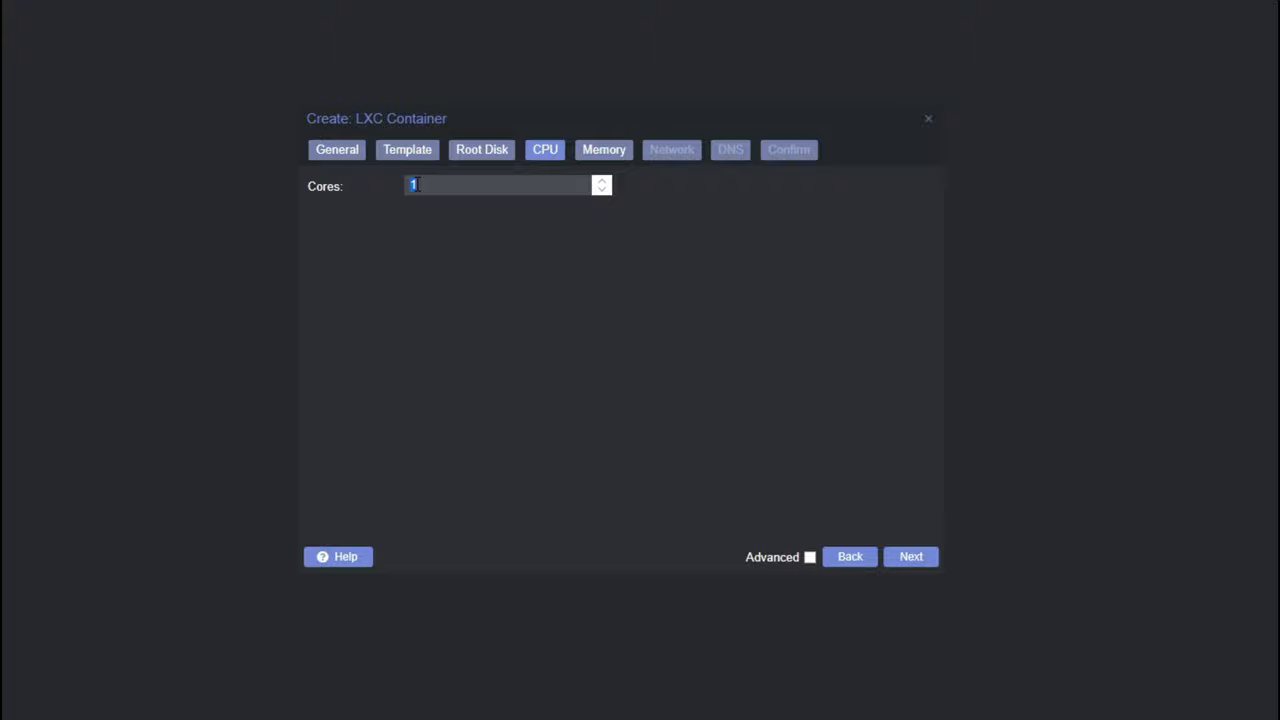
- Keep 1 core, set memory to 2125 MB, use DHCP for IPv4, keep DNS defaults and reach the summary
left_click(910, 556)
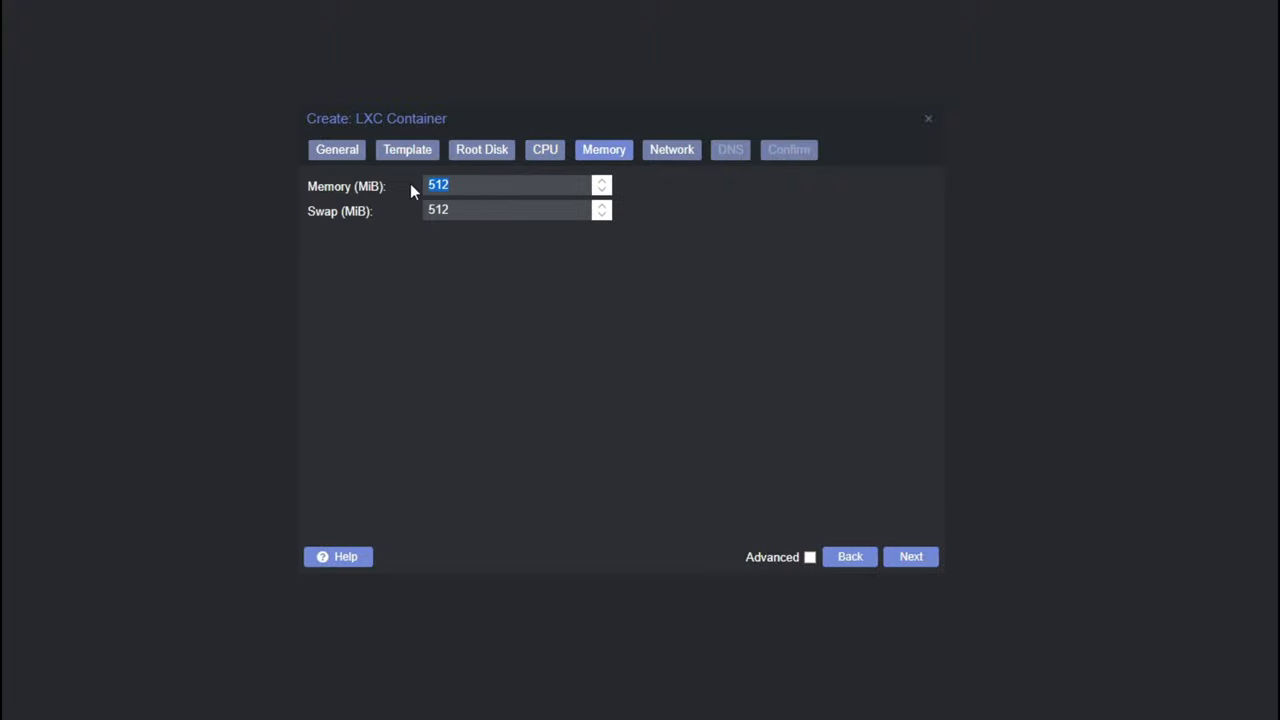
type("2125")
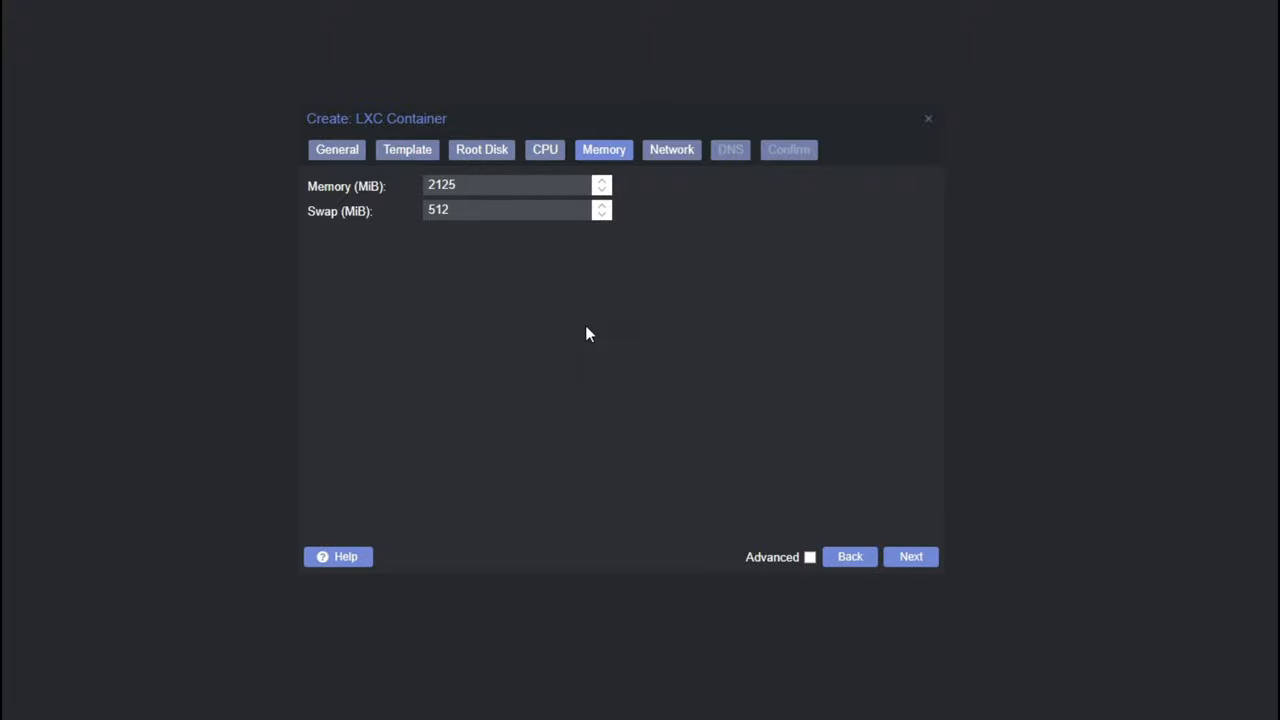
left_click(910, 556)
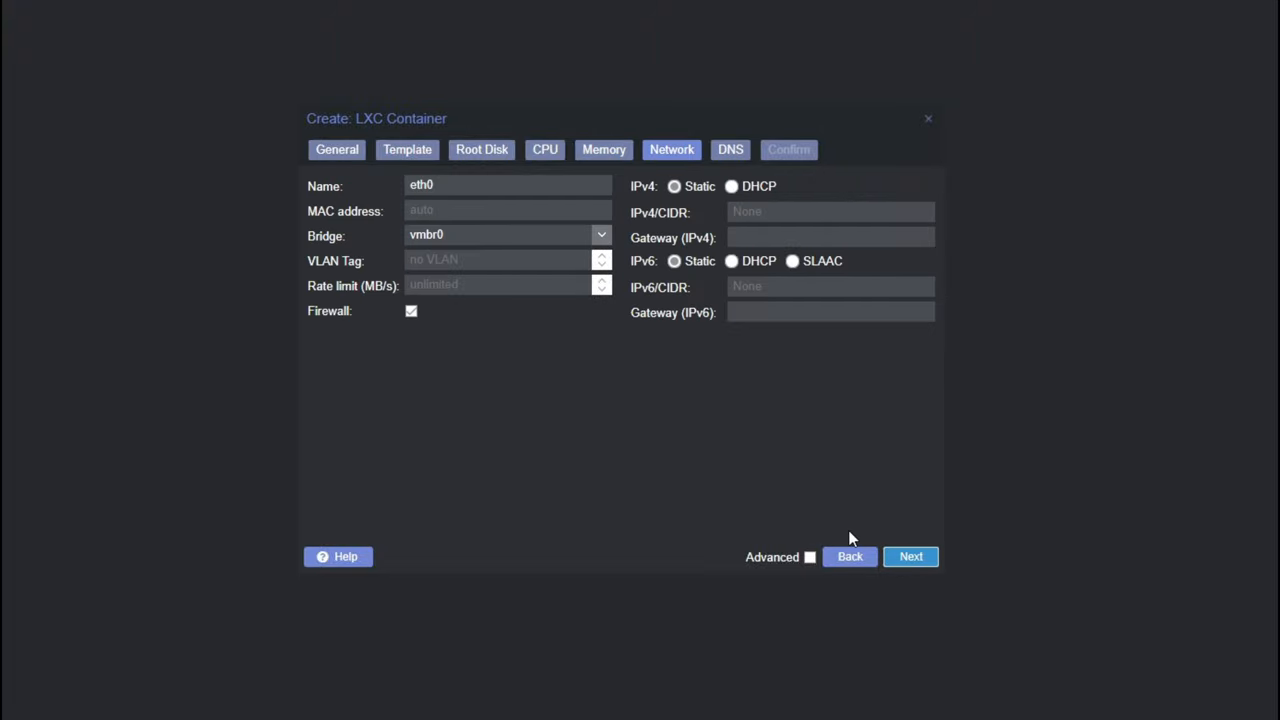
left_click(730, 186)
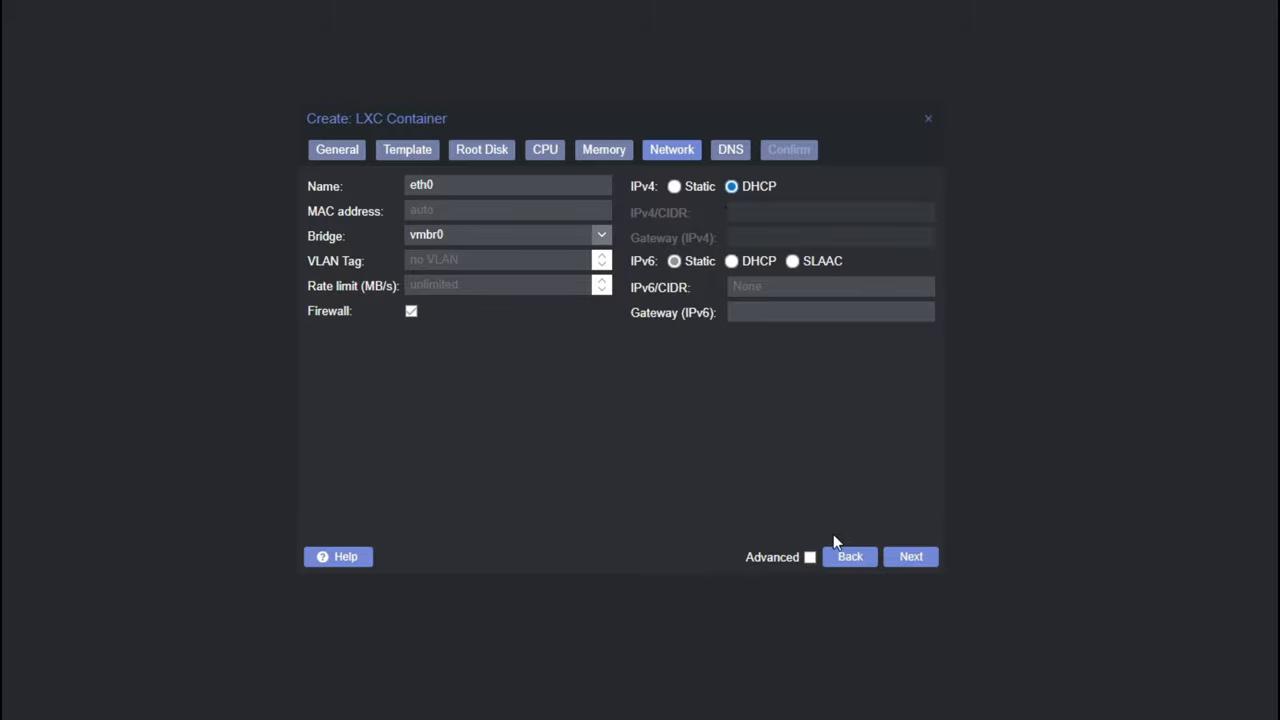
left_click(910, 556)
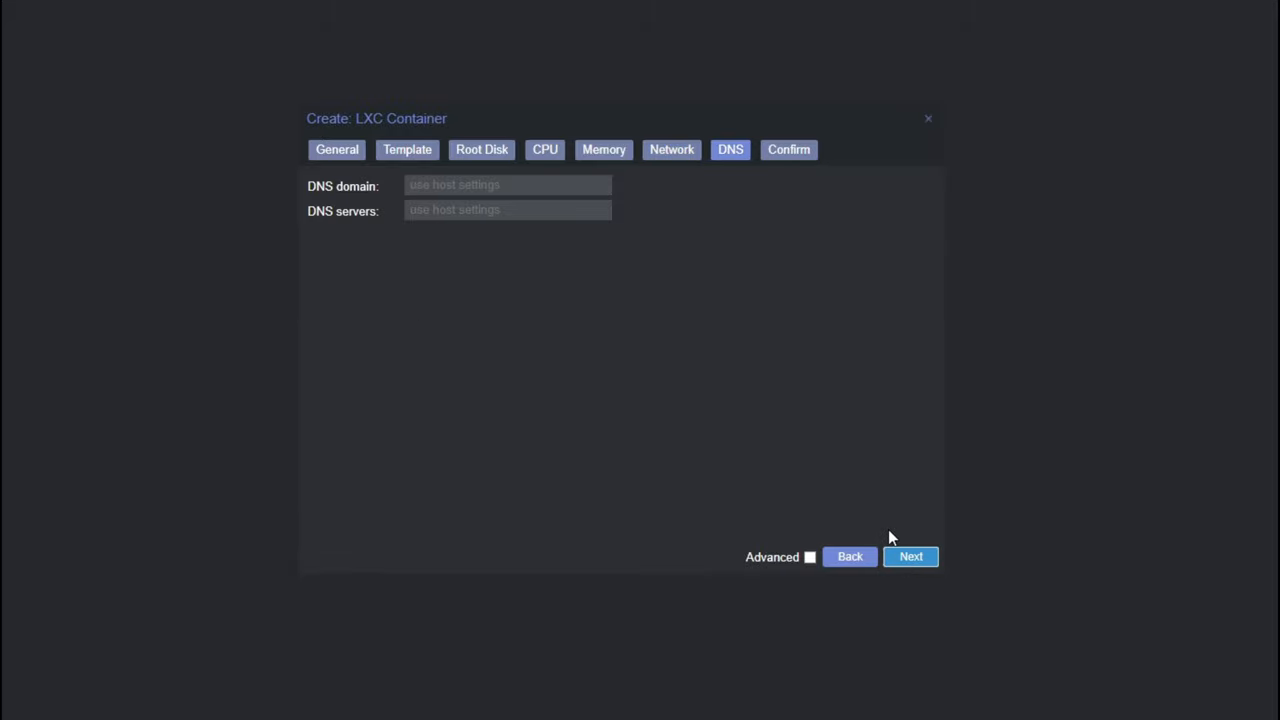
left_click(910, 556)
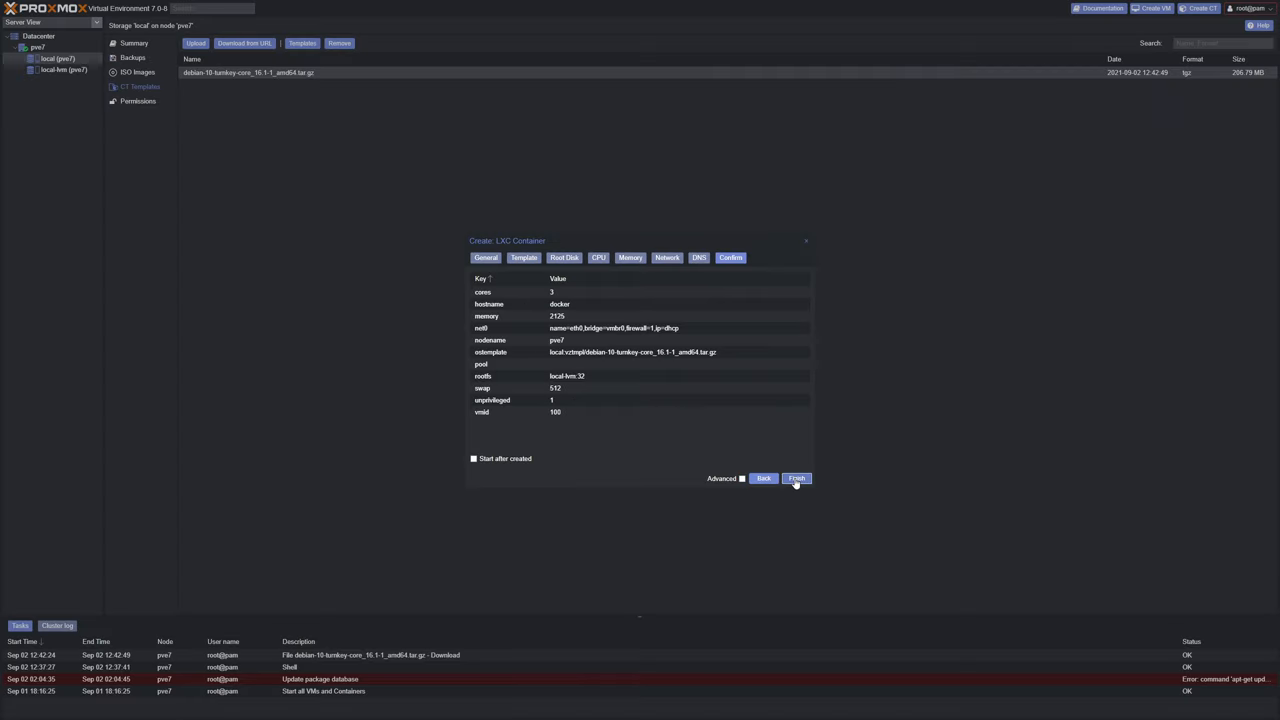
- Create container 100 (docker) from the summary and close the creation log
left_click(796, 478)
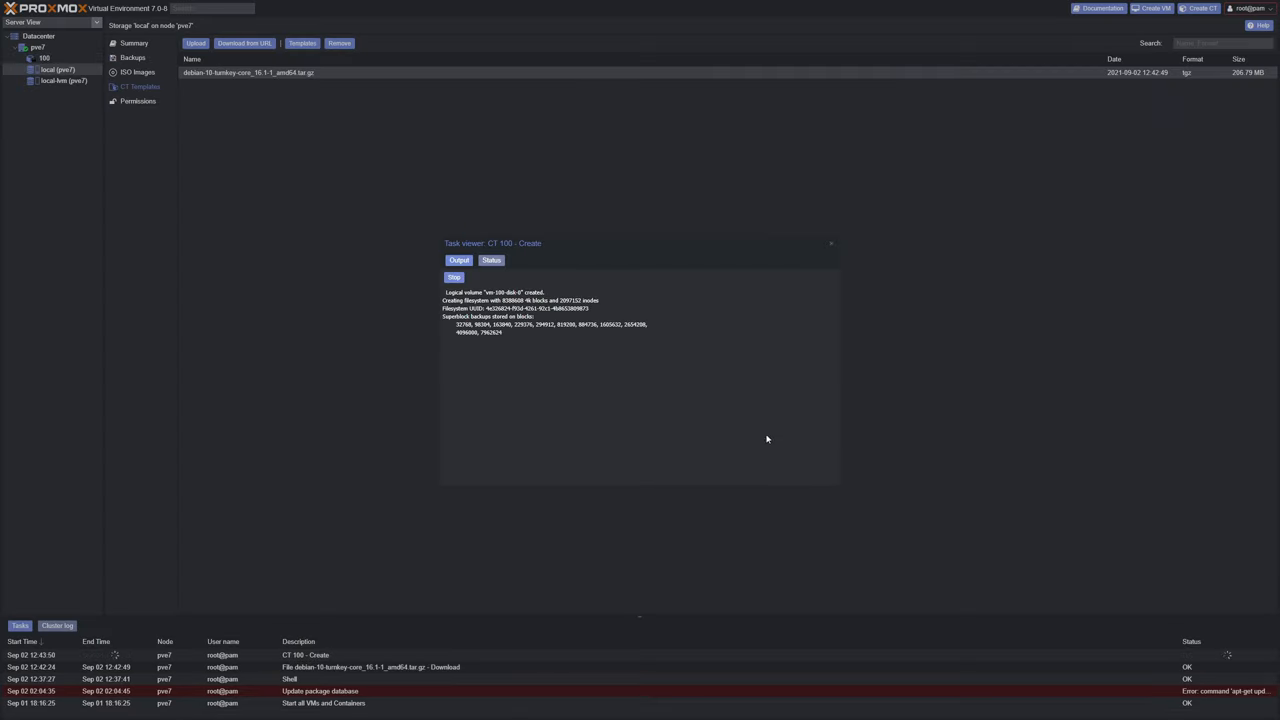
mouse_move(744, 426)
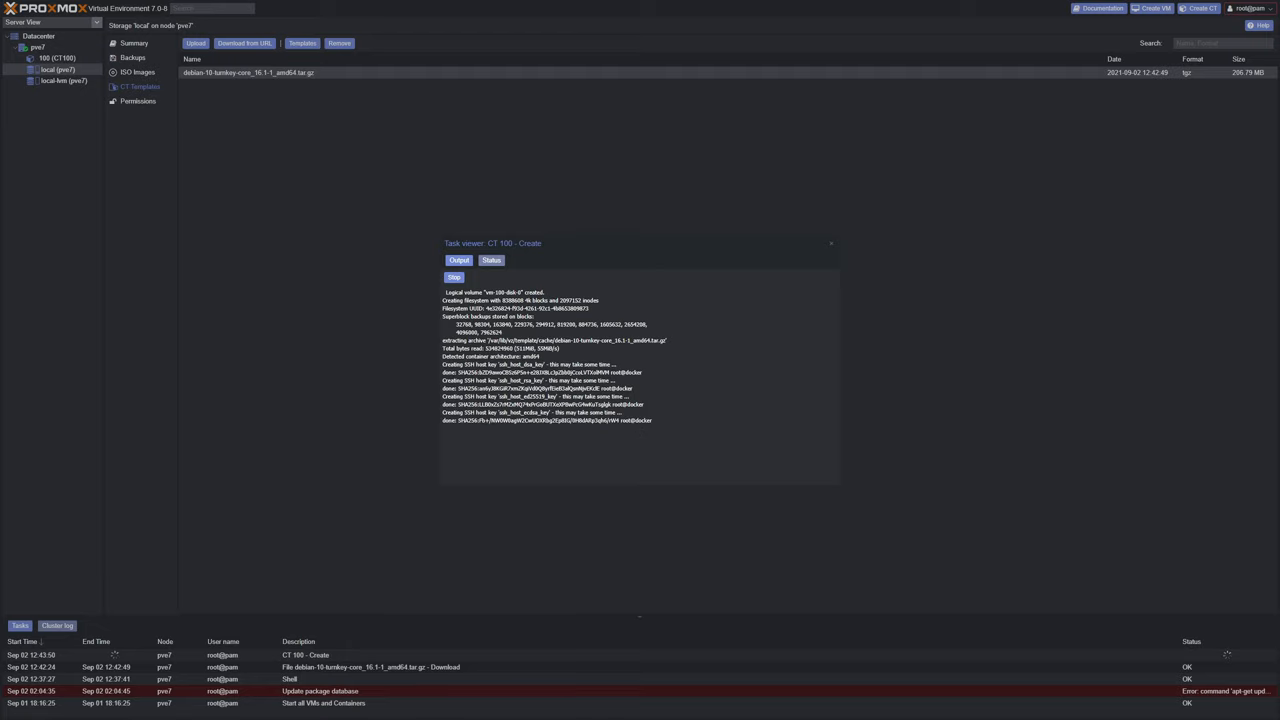
left_click(830, 244)
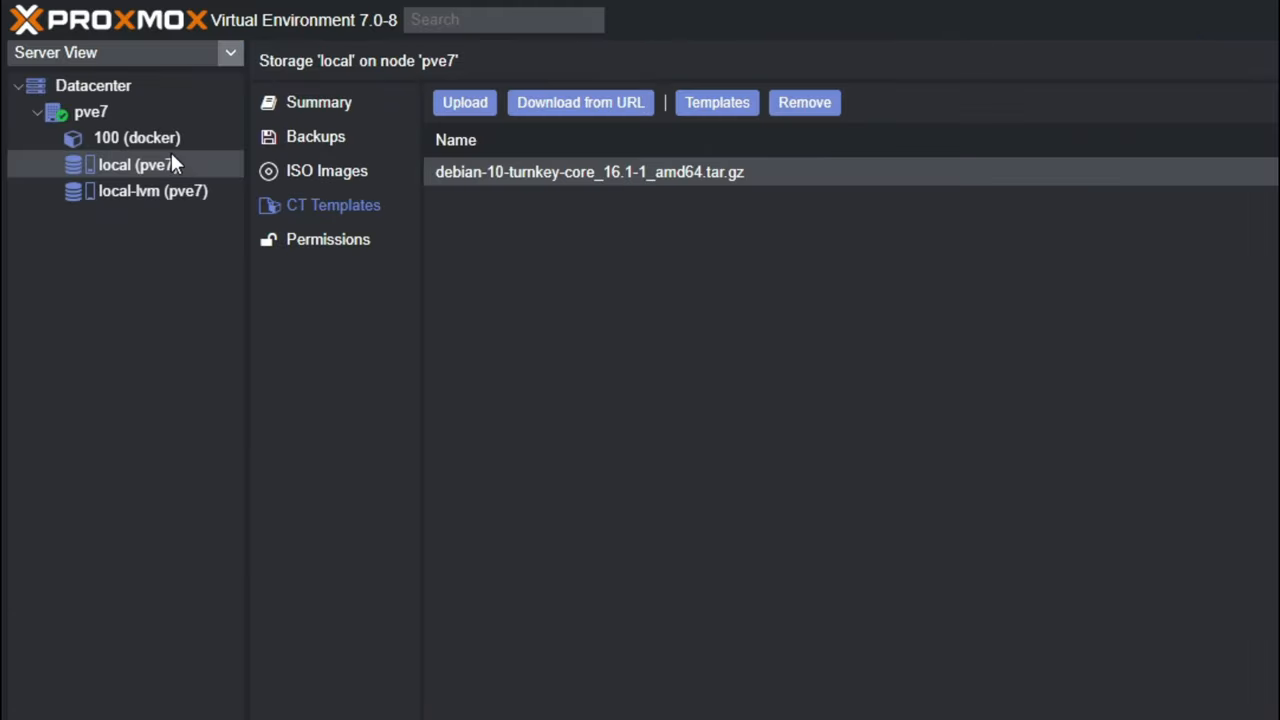
- Enable the keyctl and nesting features in container 100's Options and save
left_click(136, 136)
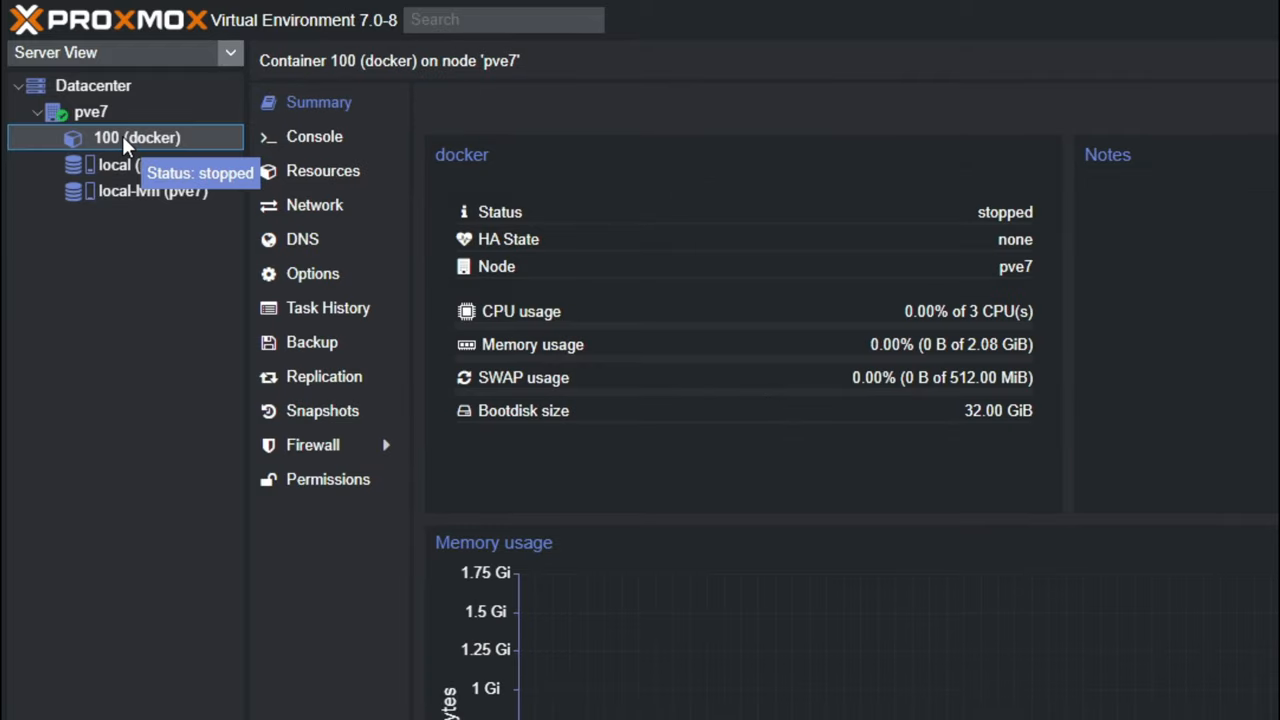
mouse_move(322, 278)
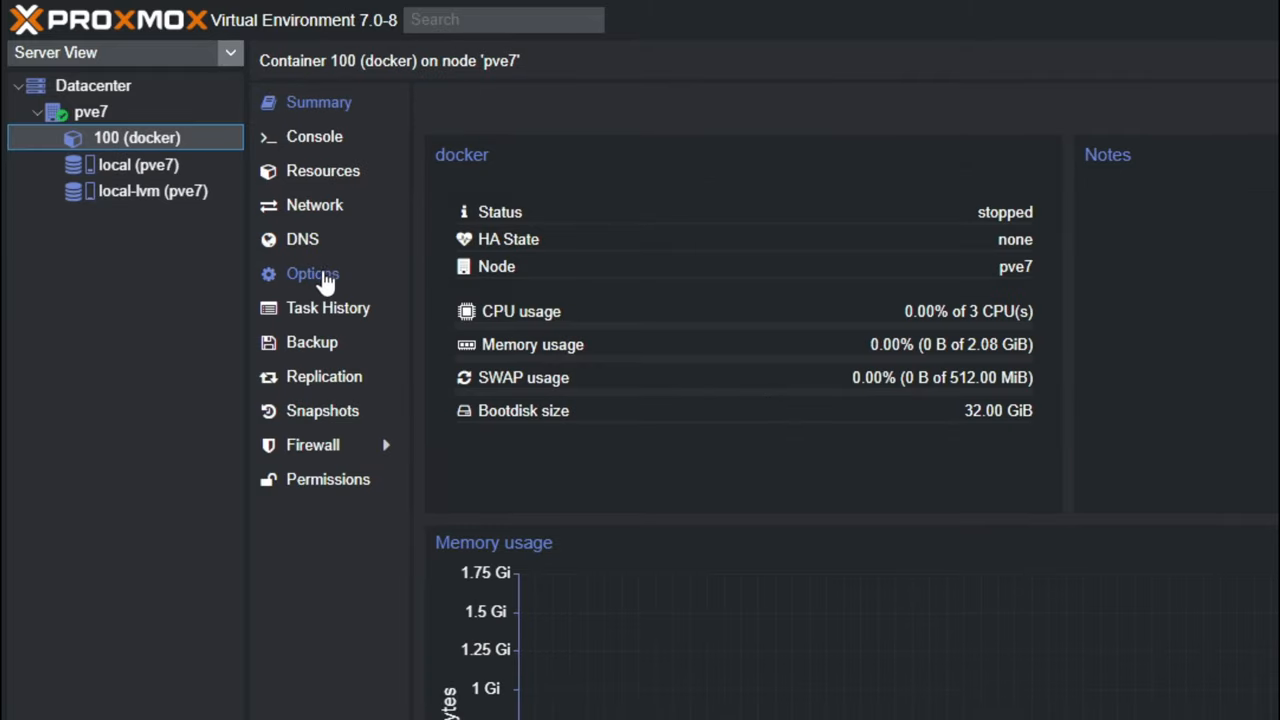
left_click(312, 272)
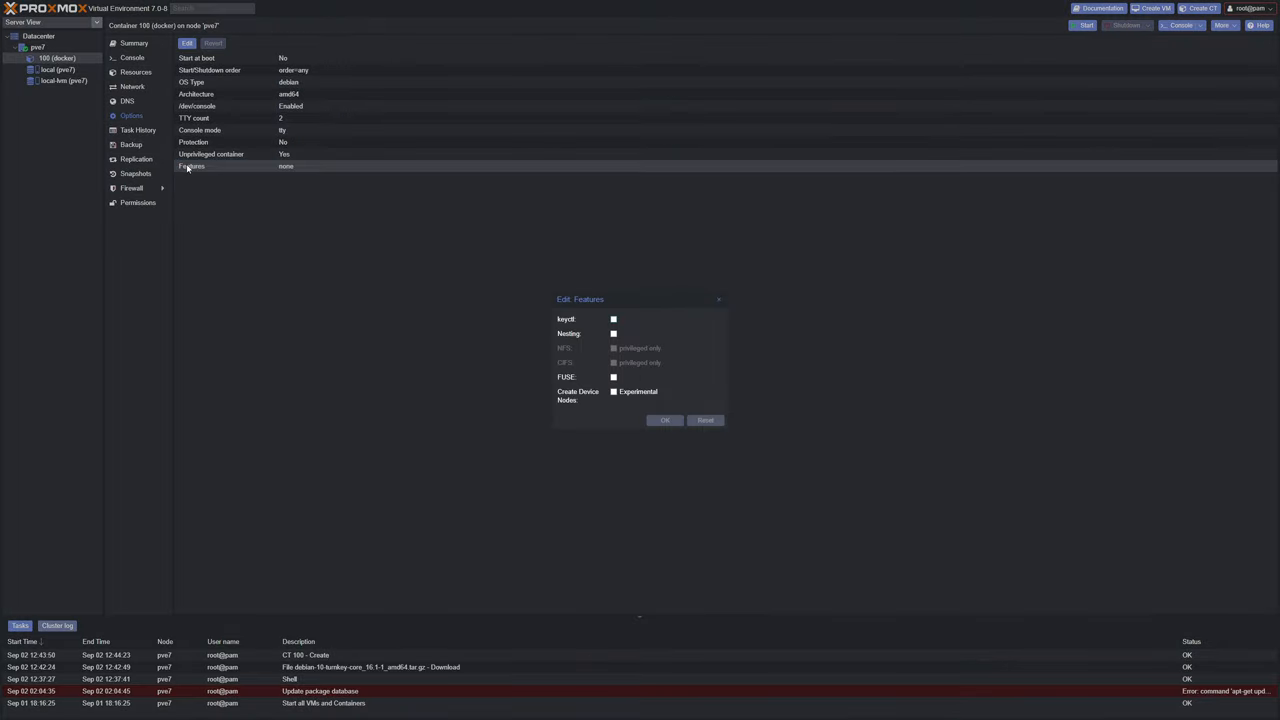
left_click(612, 320)
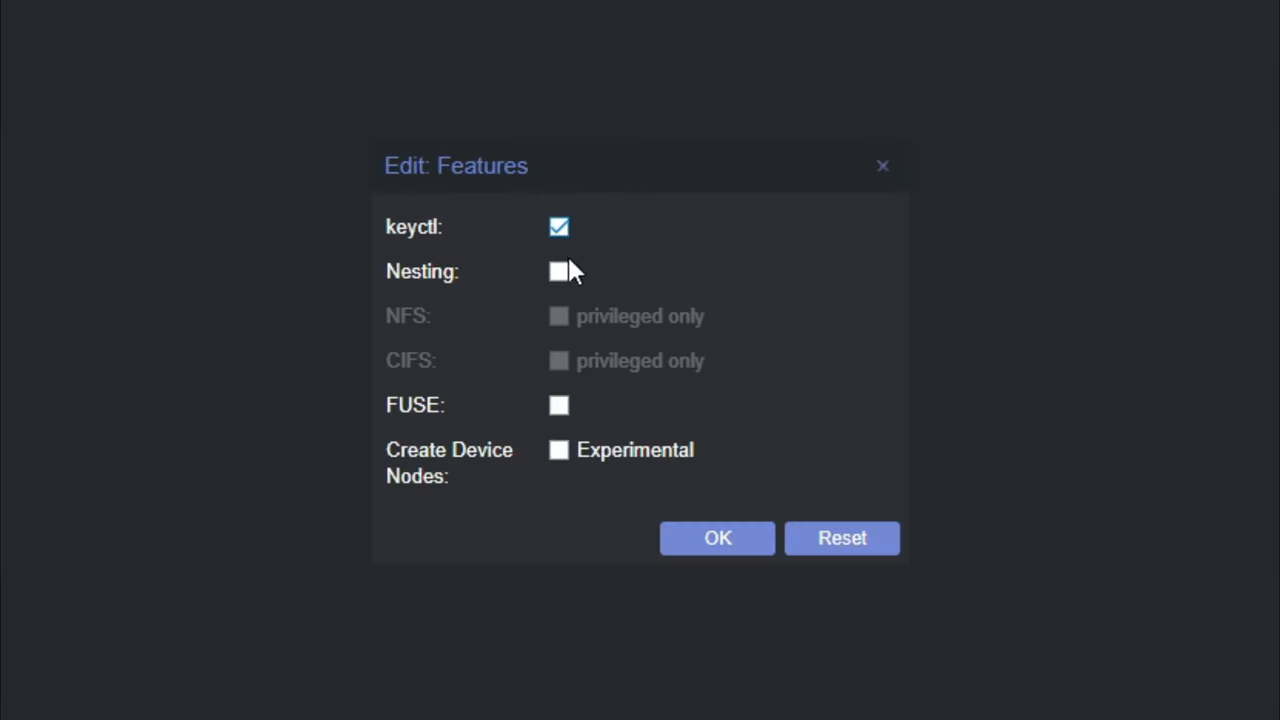
left_click(558, 272)
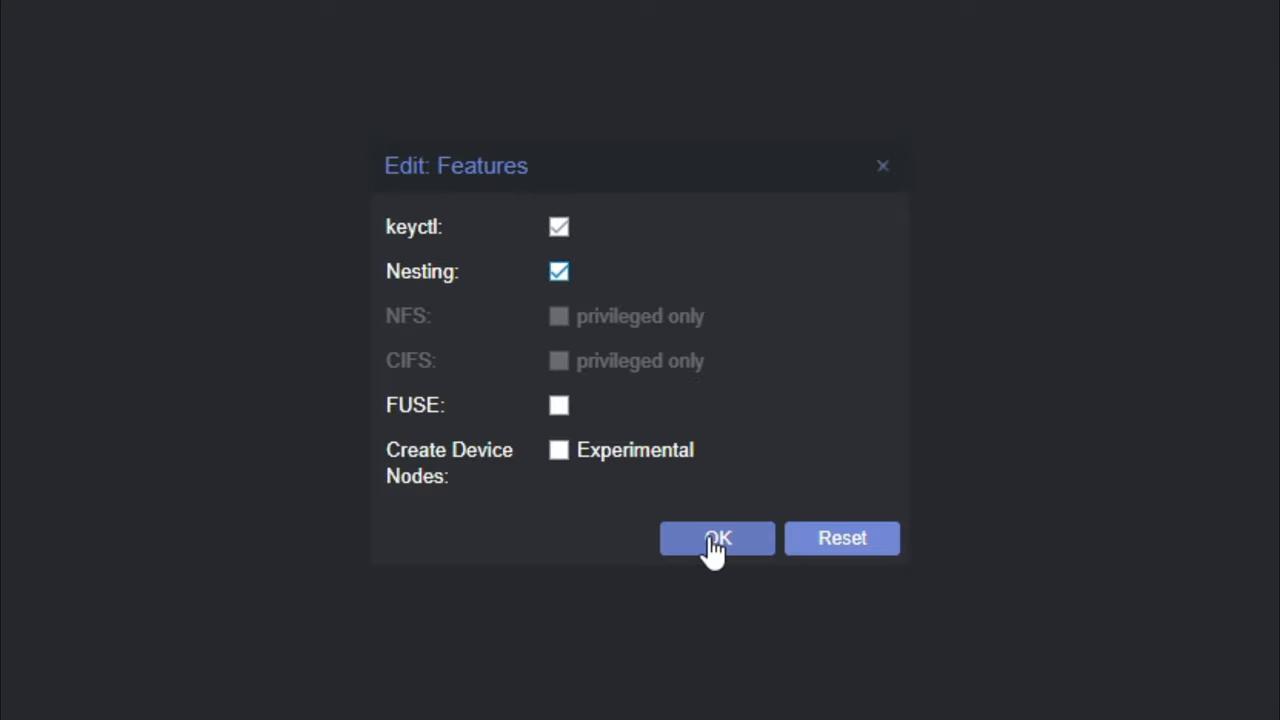
left_click(716, 538)
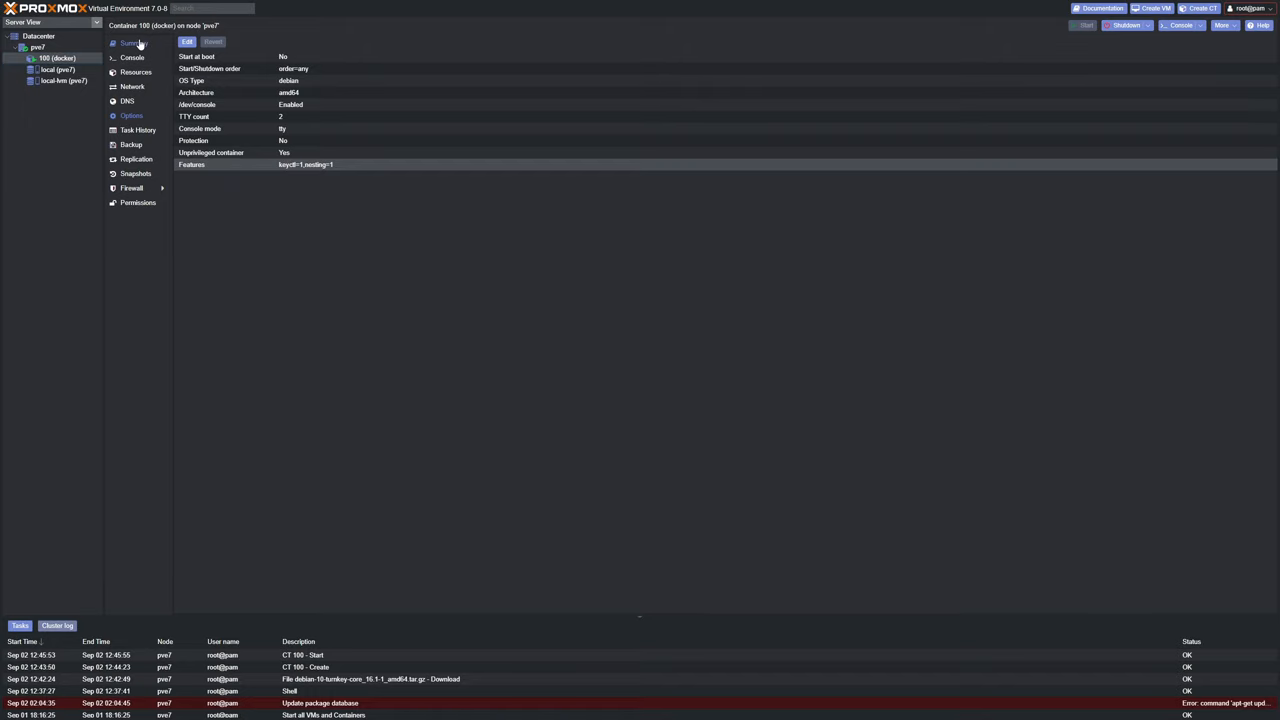
- Log into container 100's console as root and skip the TurnKey first-boot prompts to a shell
left_click(128, 58)
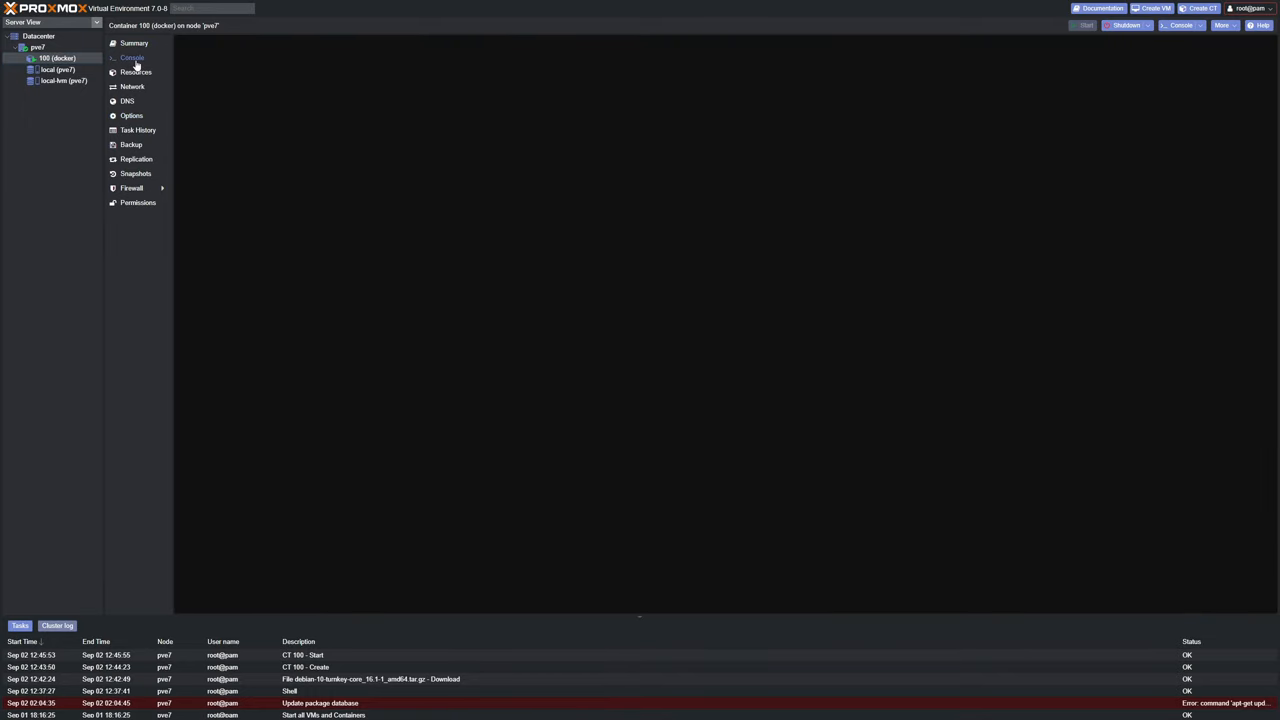
left_click(132, 58)
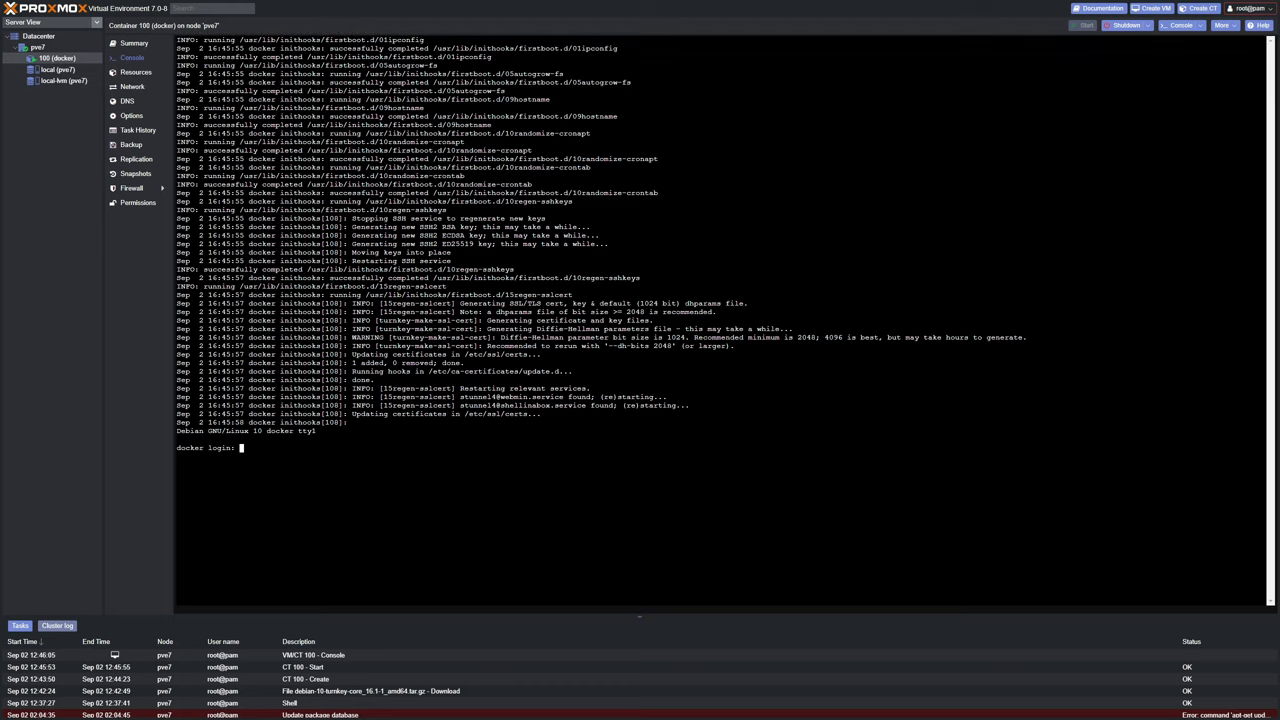
type("root")
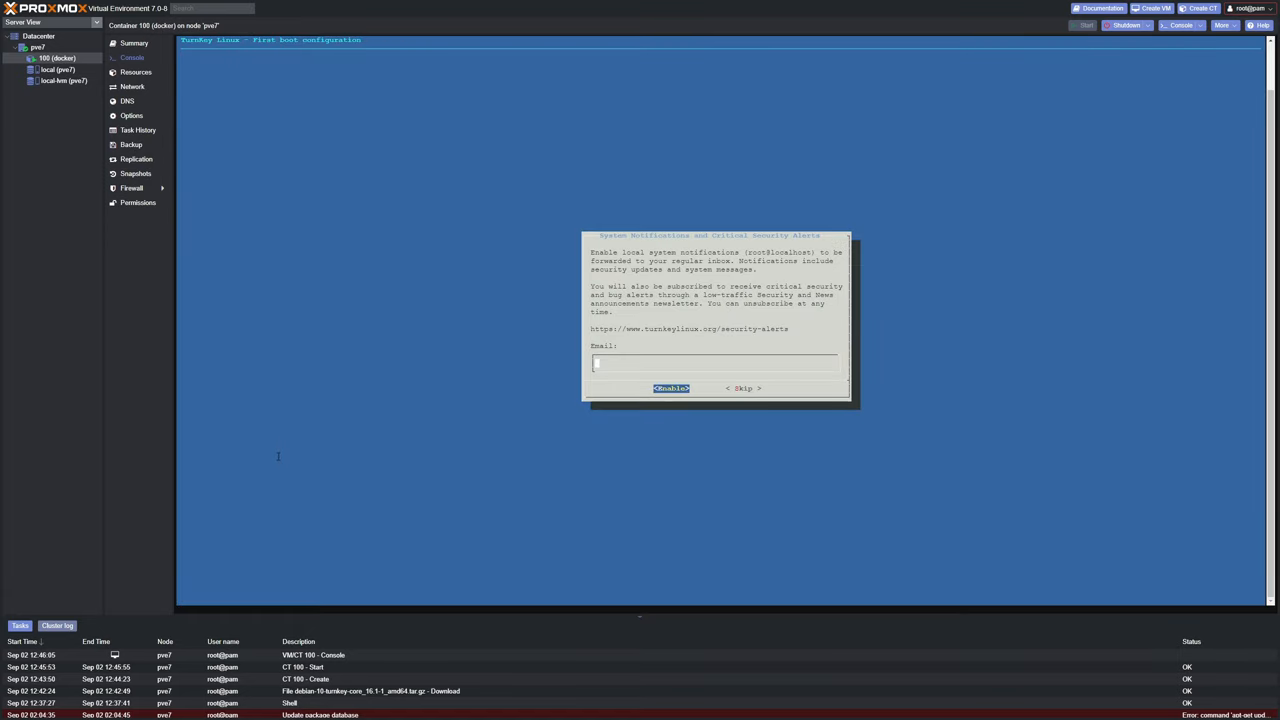
left_click(672, 388)
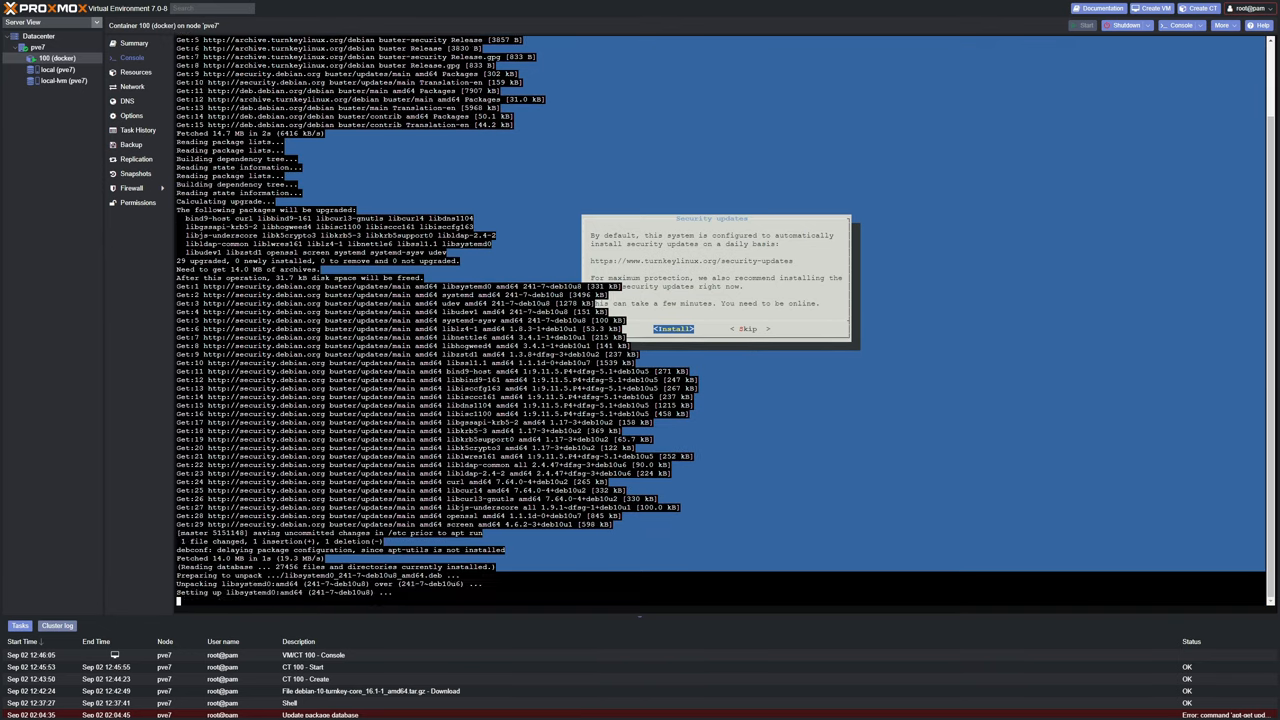
scroll("down", 3)
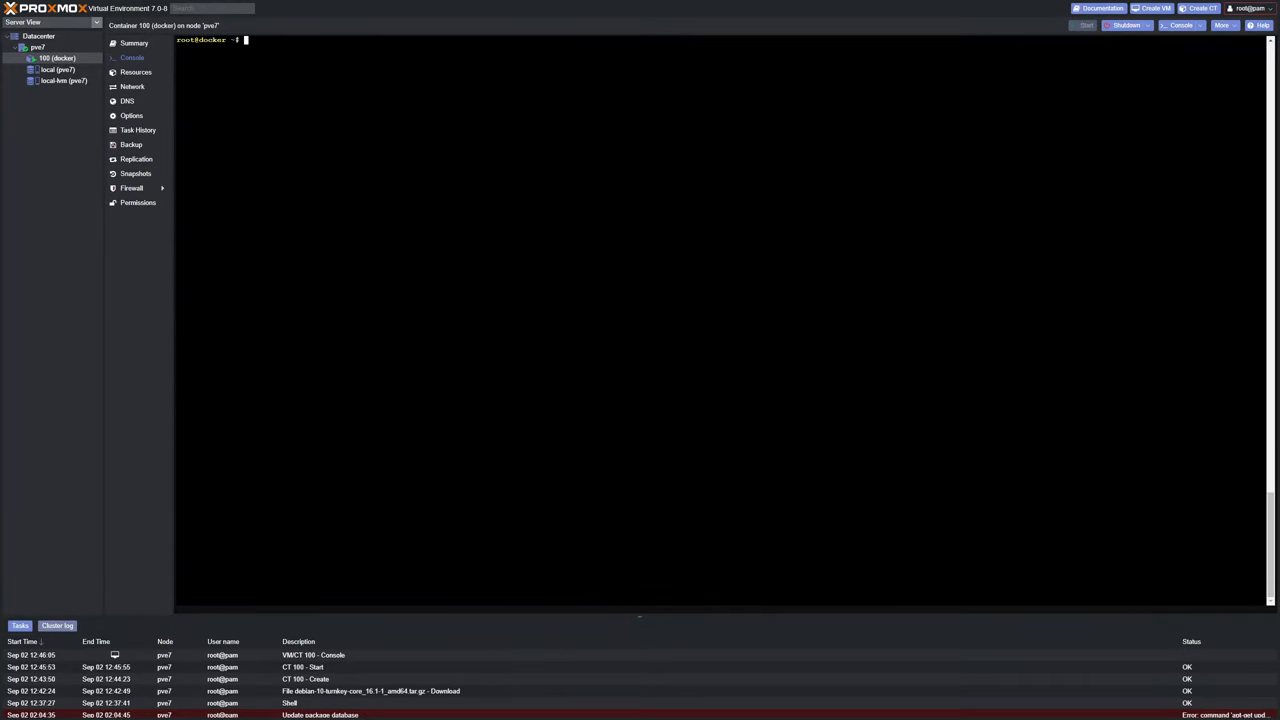
type("apt")
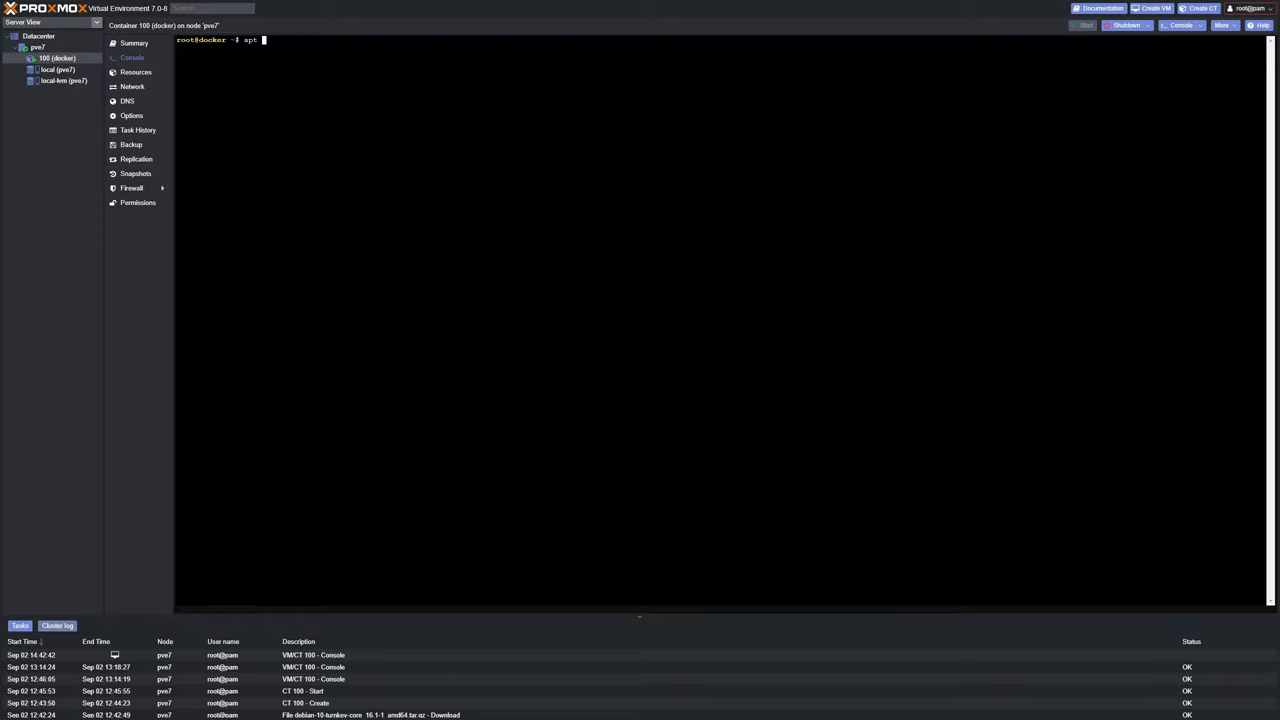
- Find Docker's Debian install docs and run the prerequisite package install command, answering y
type("install docker.")
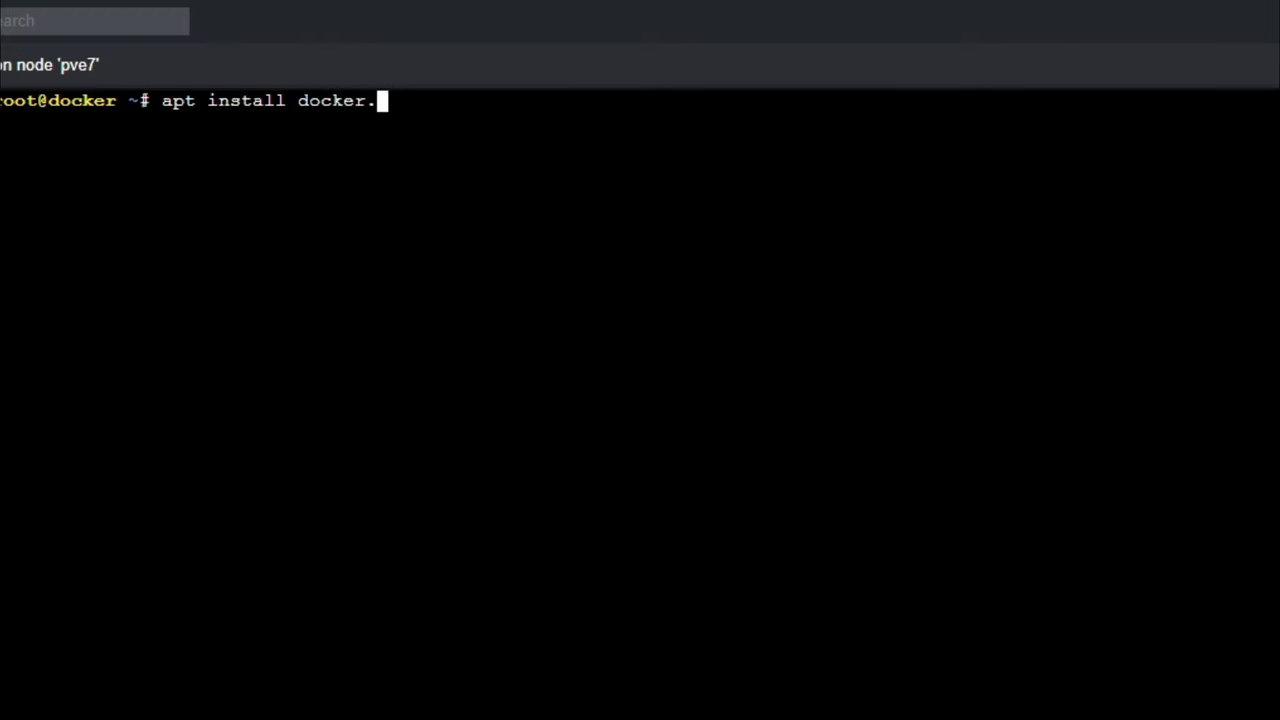
type("io")
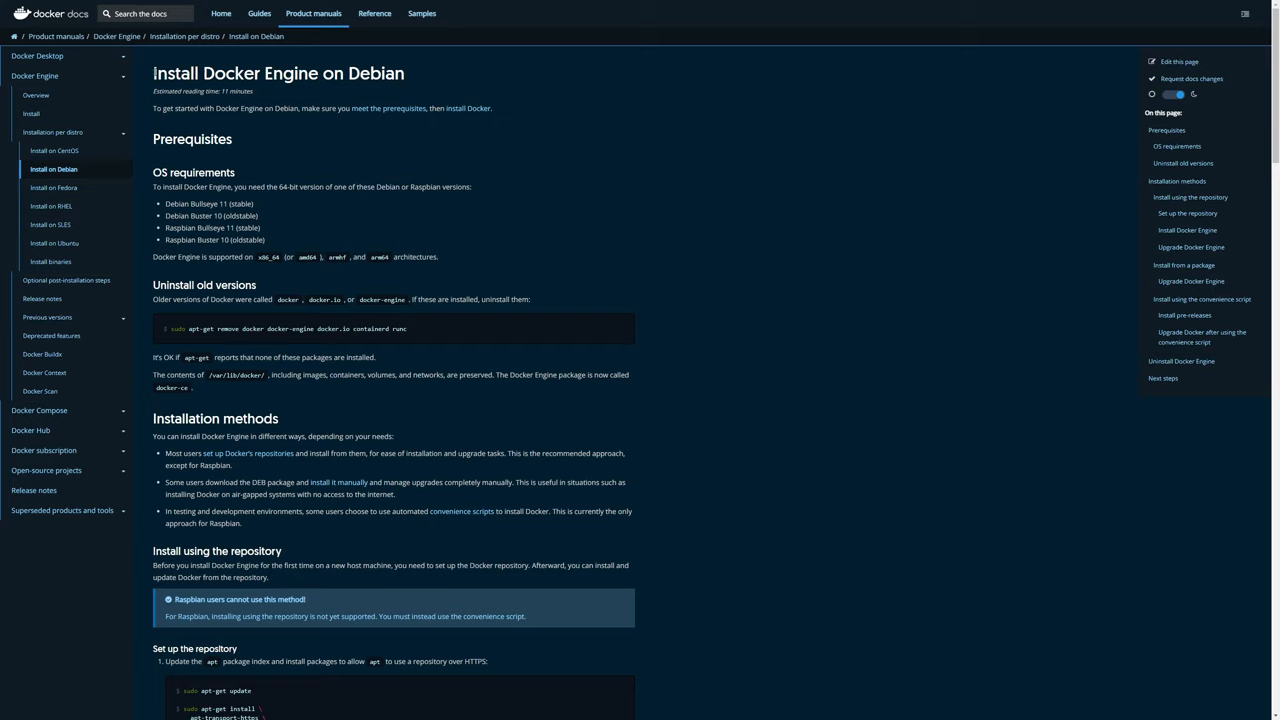
mouse_move(388, 216)
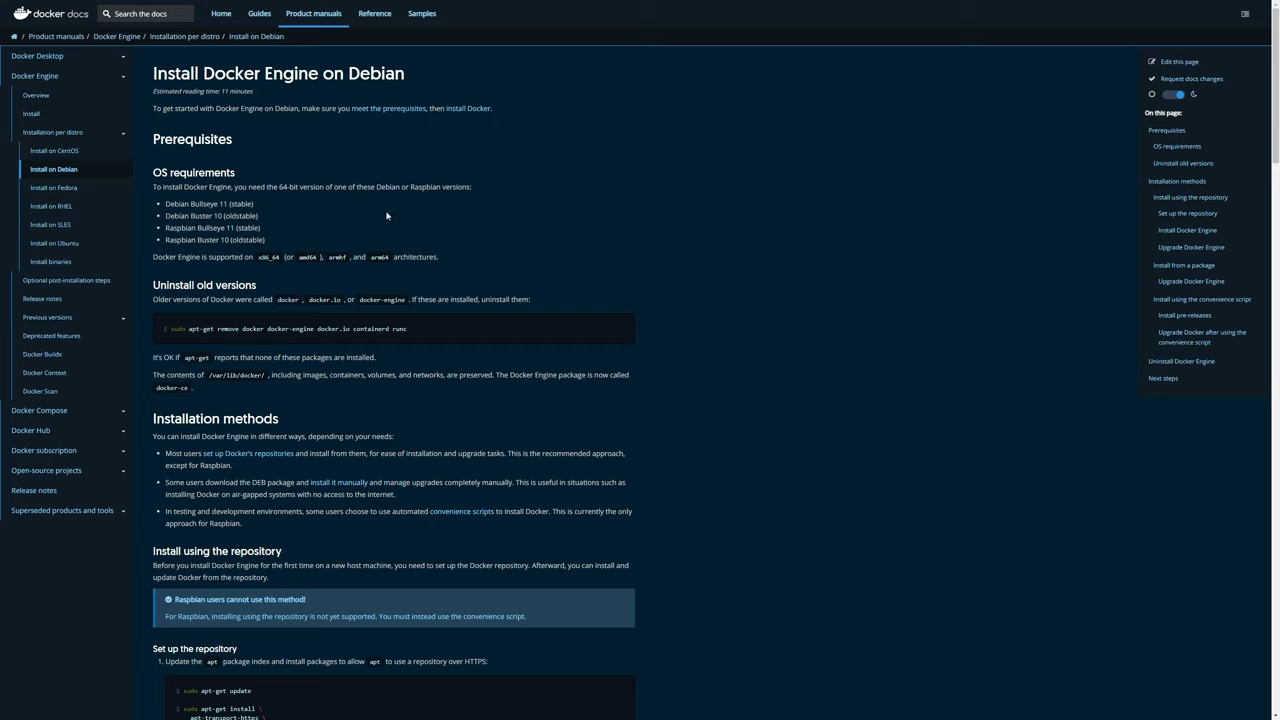
scroll("down", 3)
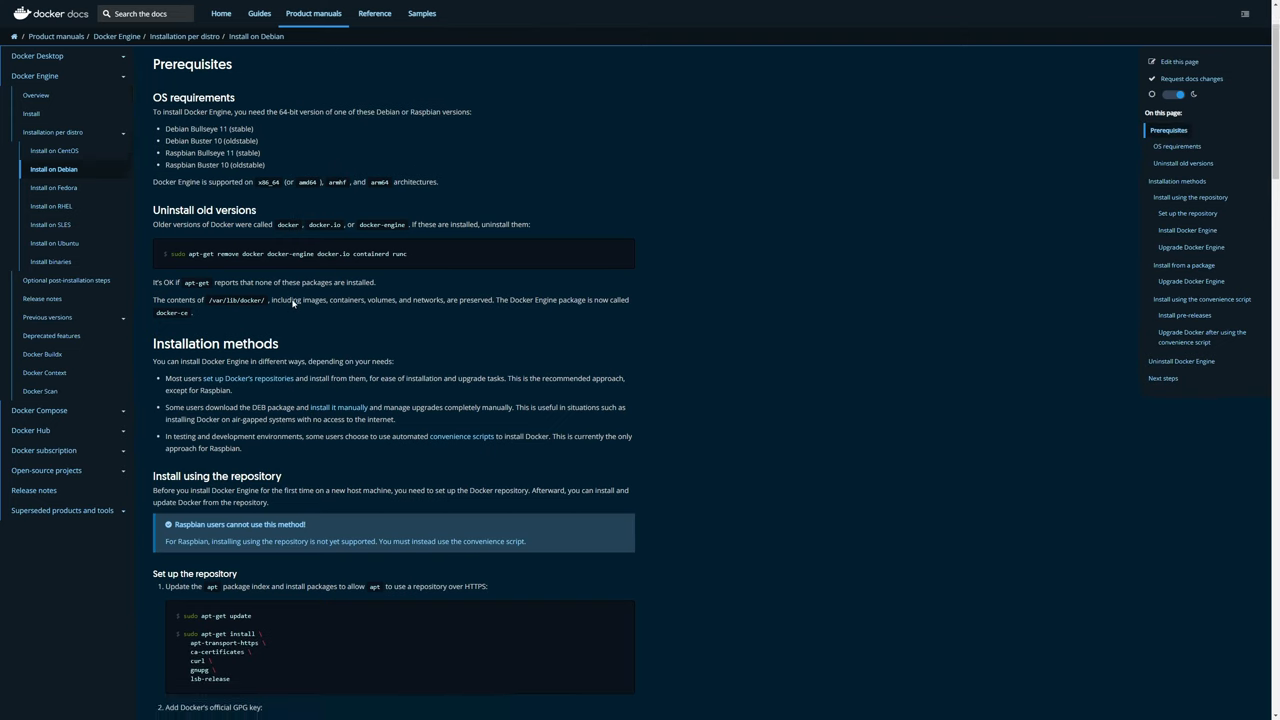
scroll("down", 3)
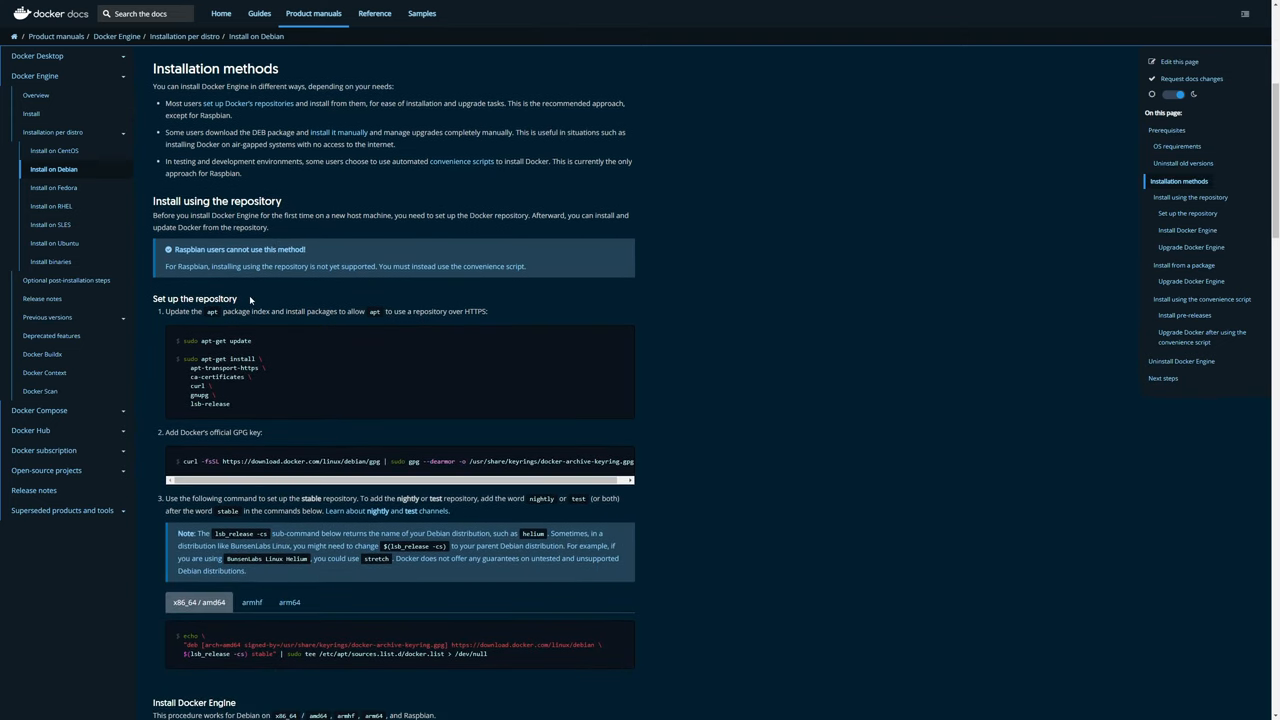
scroll("down", 3)
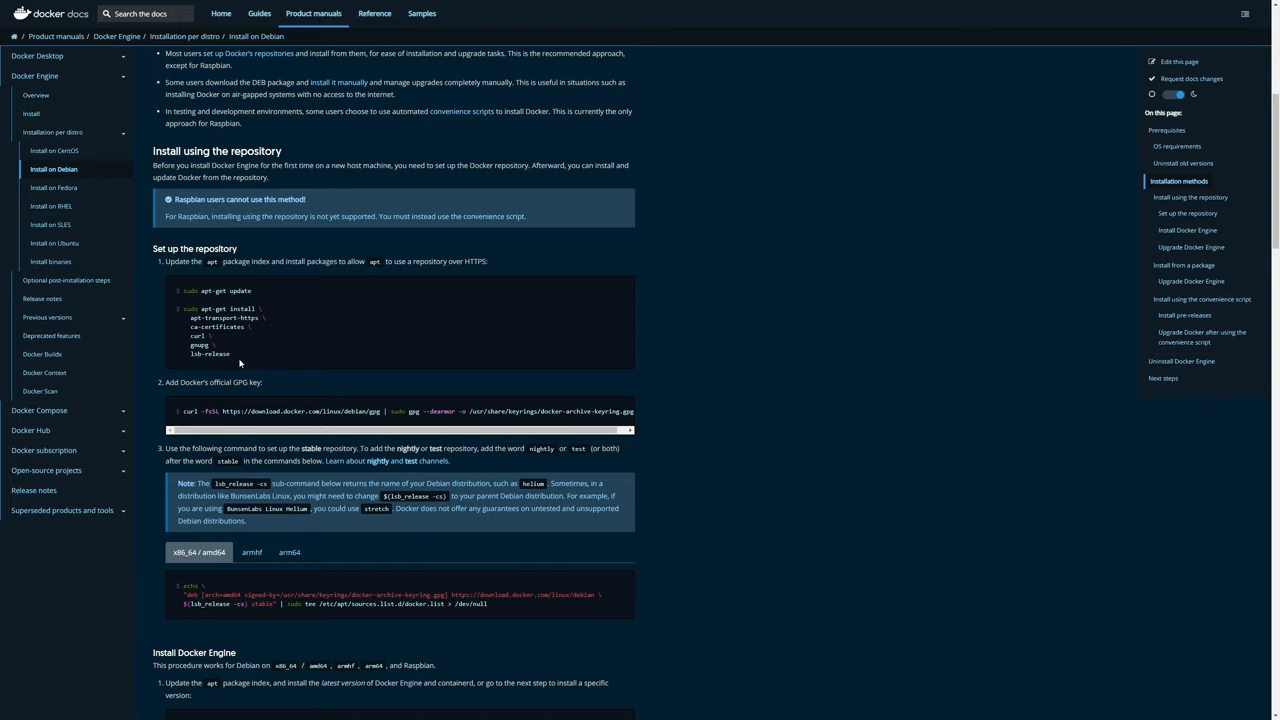
right_click(204, 308)
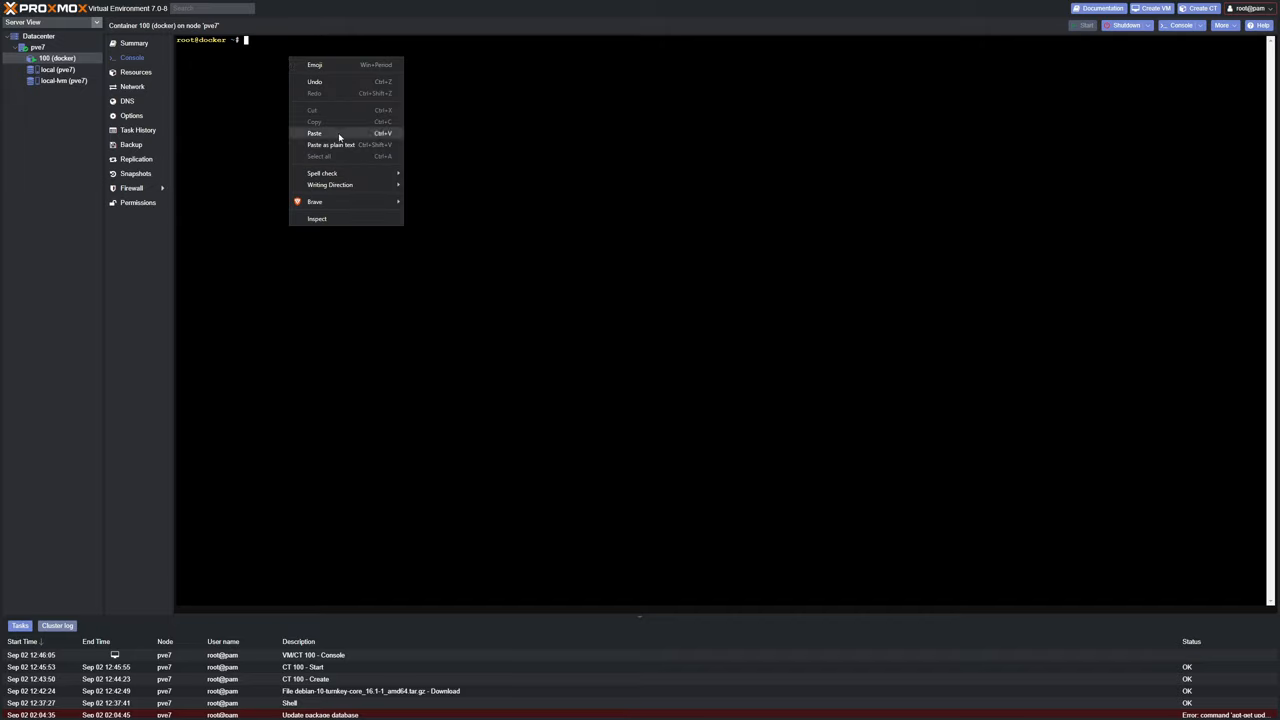
left_click(312, 132)
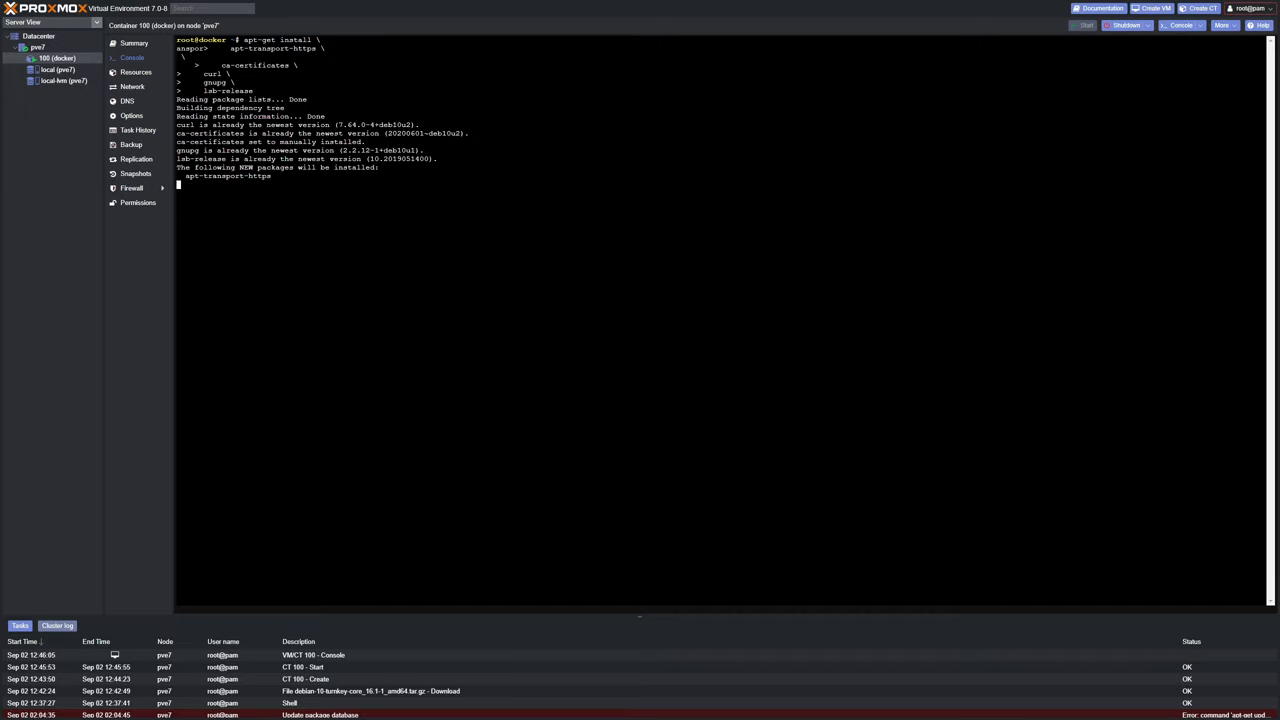
type("y")
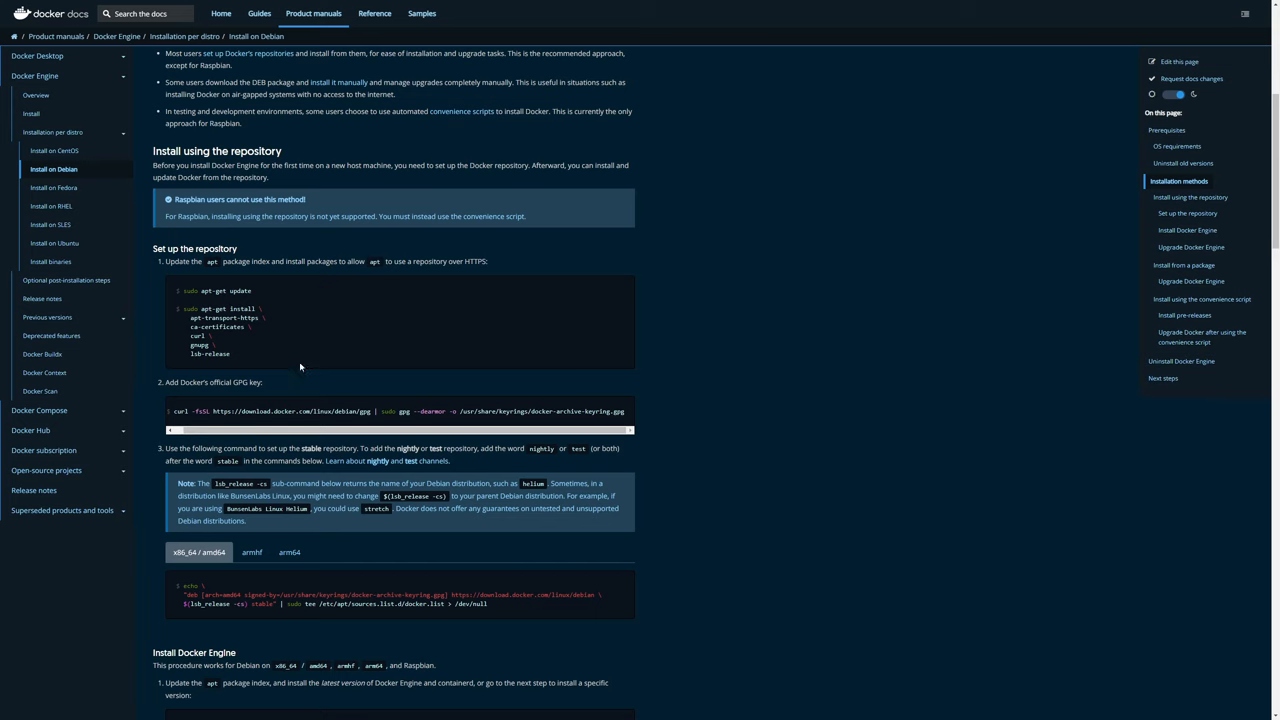
- Run the curl GPG key download command from the docs, which fails for missing sudo
double_click(190, 408)
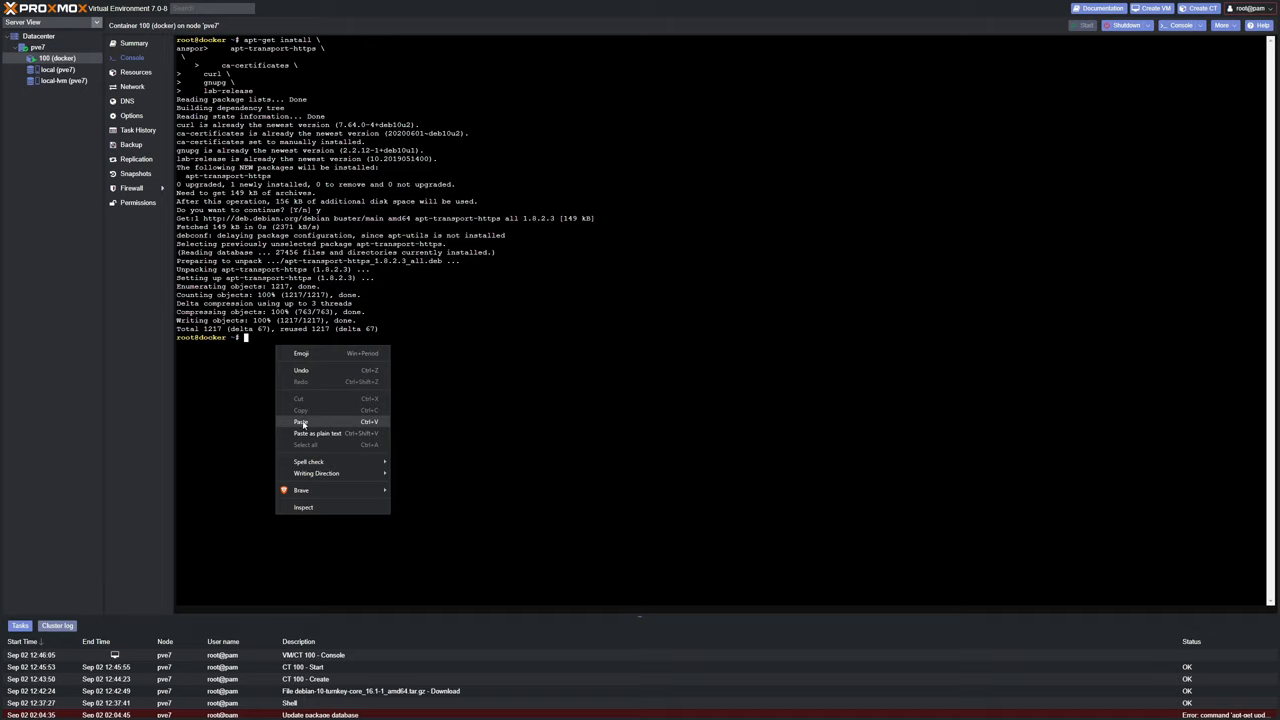
left_click(308, 418)
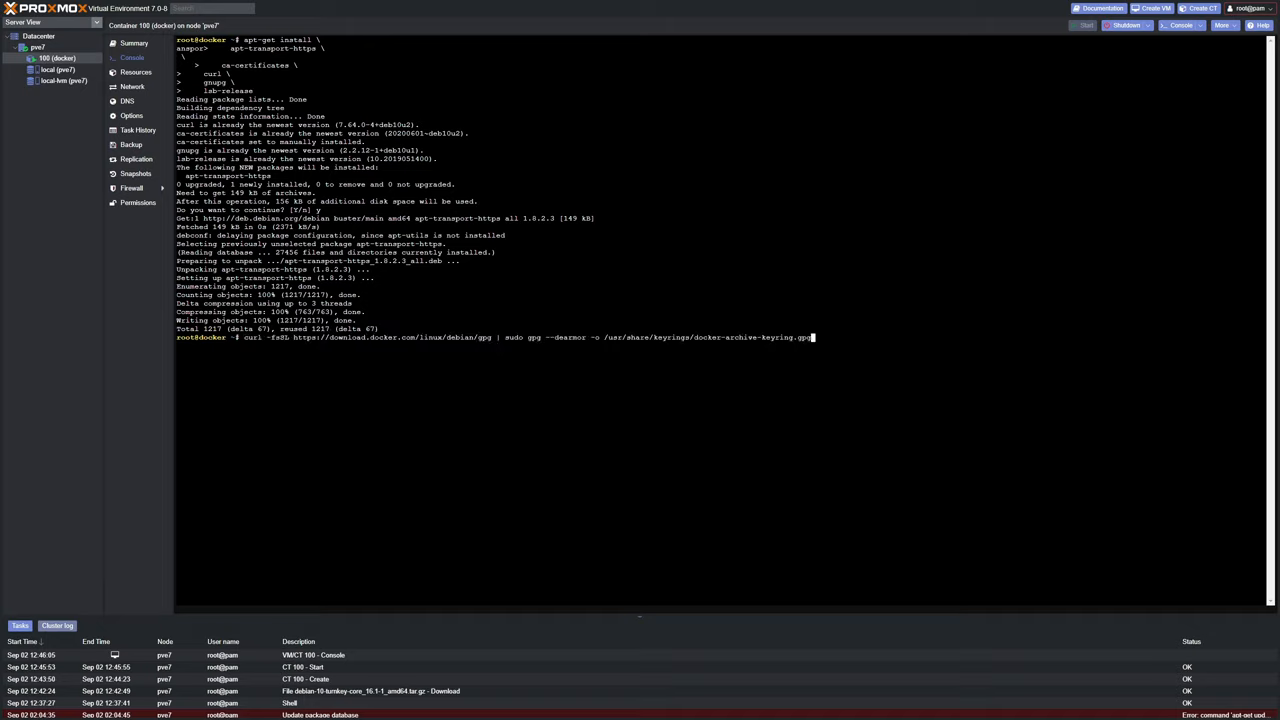
key("Return")
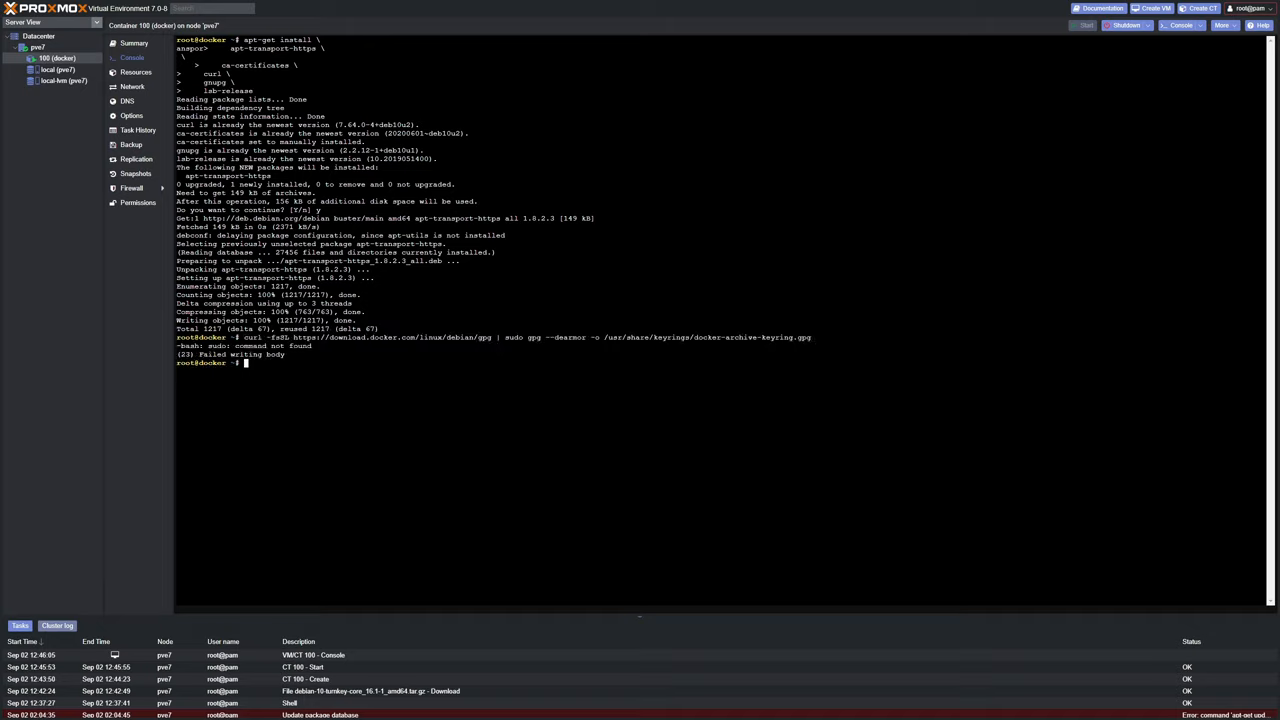
type("curl -fsSL https://download.docker.com/linux/debian/gpg | sudo gpg --dearmor -o /usr/share/keyrings/docker-archive-keyring.gpg")
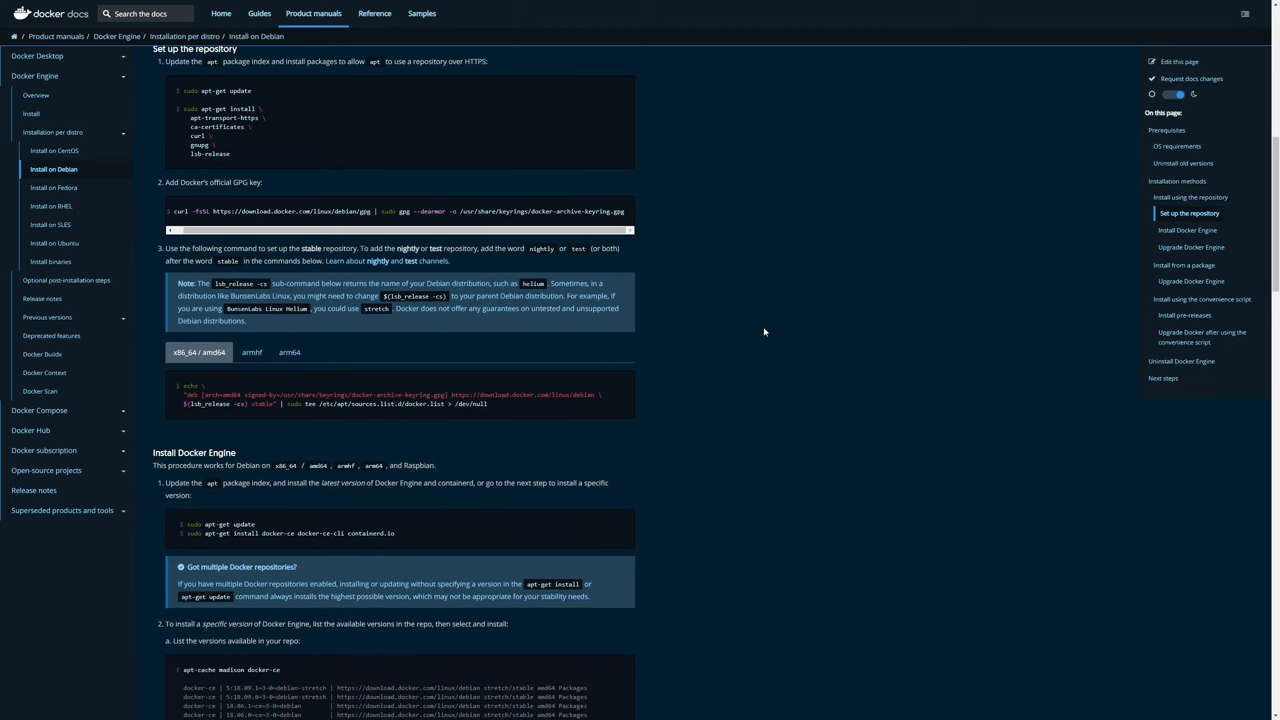
- Add Docker's apt repository with the echo command and attempt apt-get update and install
scroll("down", 3)
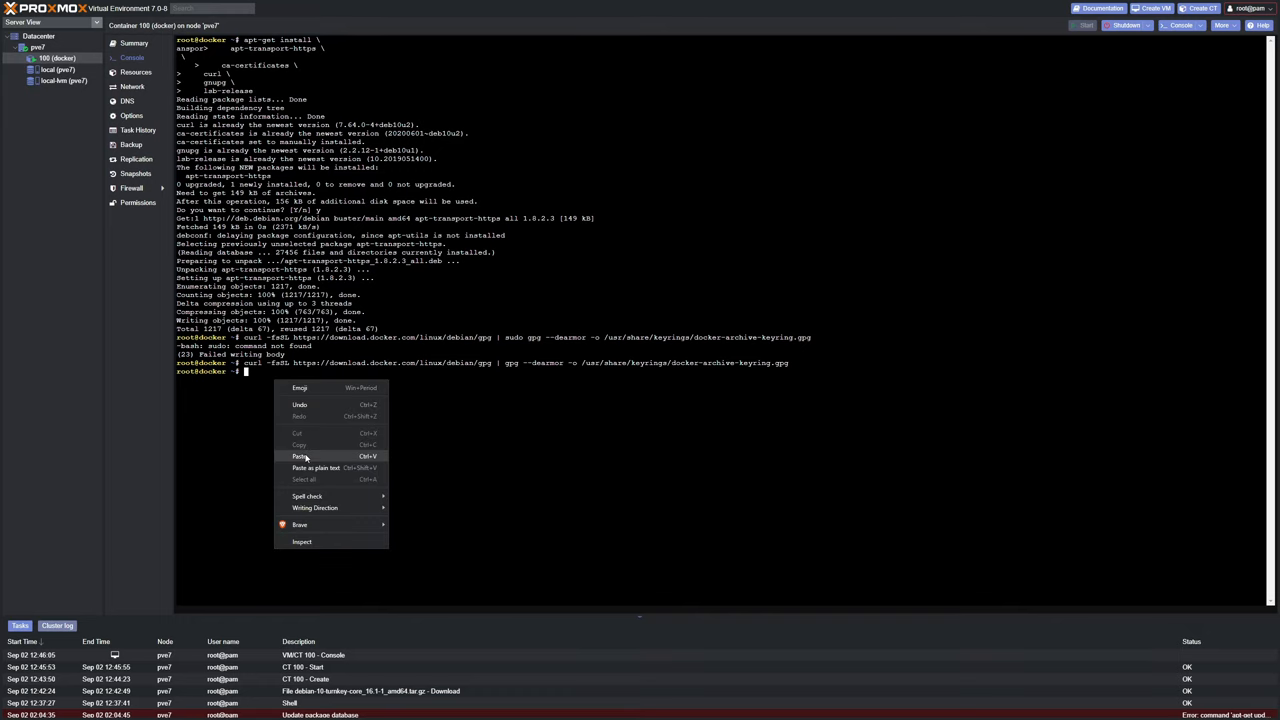
left_click(300, 452)
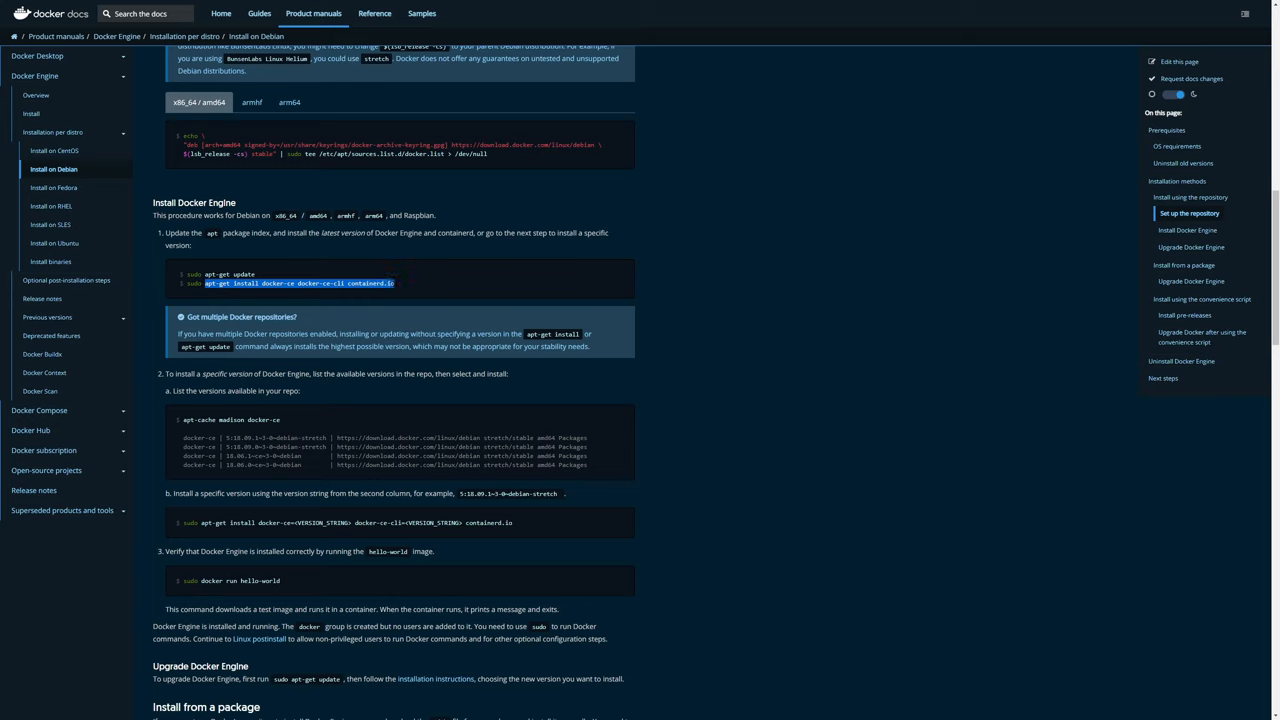
mouse_move(400, 298)
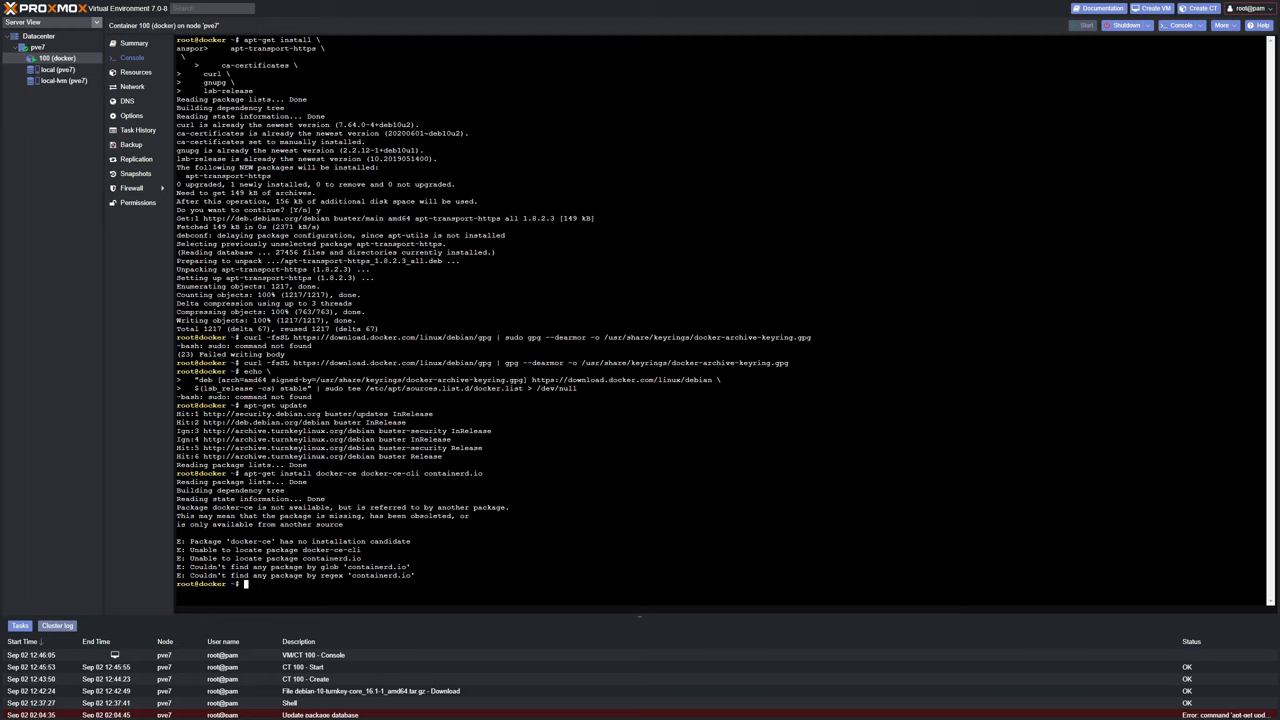
type("apt-get update")
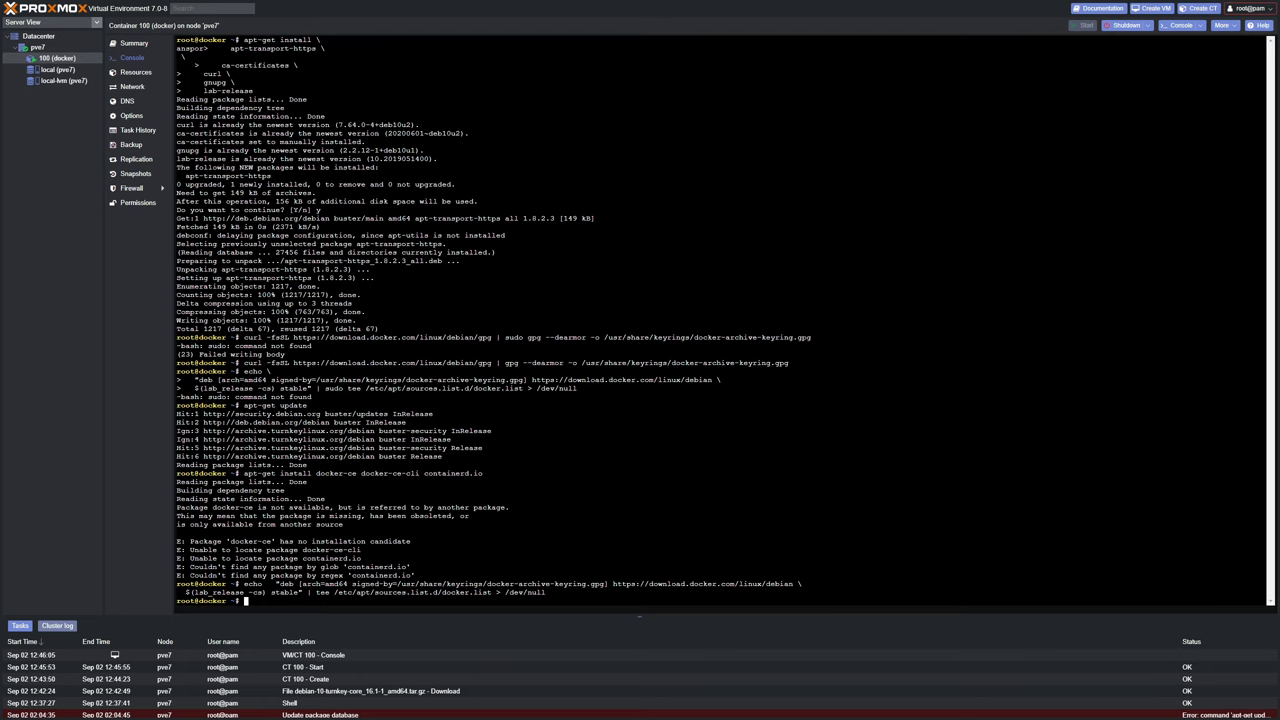
type("apt-get install docker-ce docker-ce-cli containerd.io")
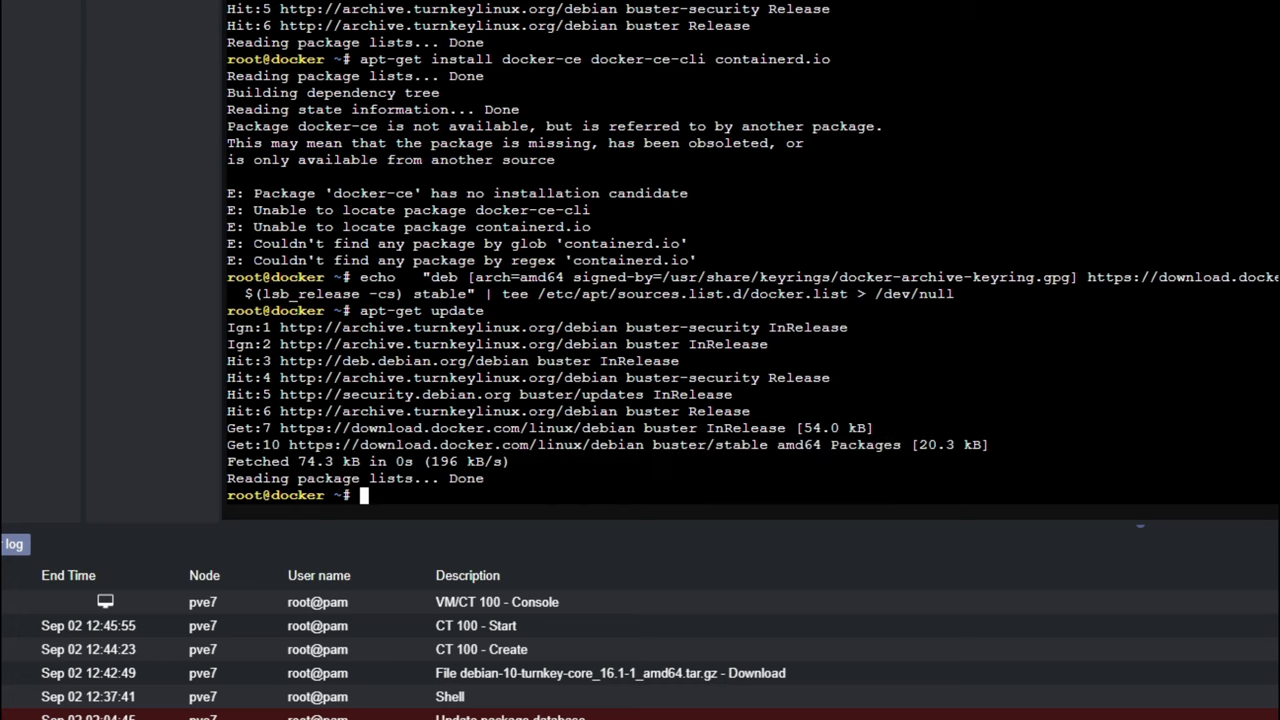
- Run apt-get update and install docker-ce, docker-ce-cli and containerd.io to completion
type("apt-get update")
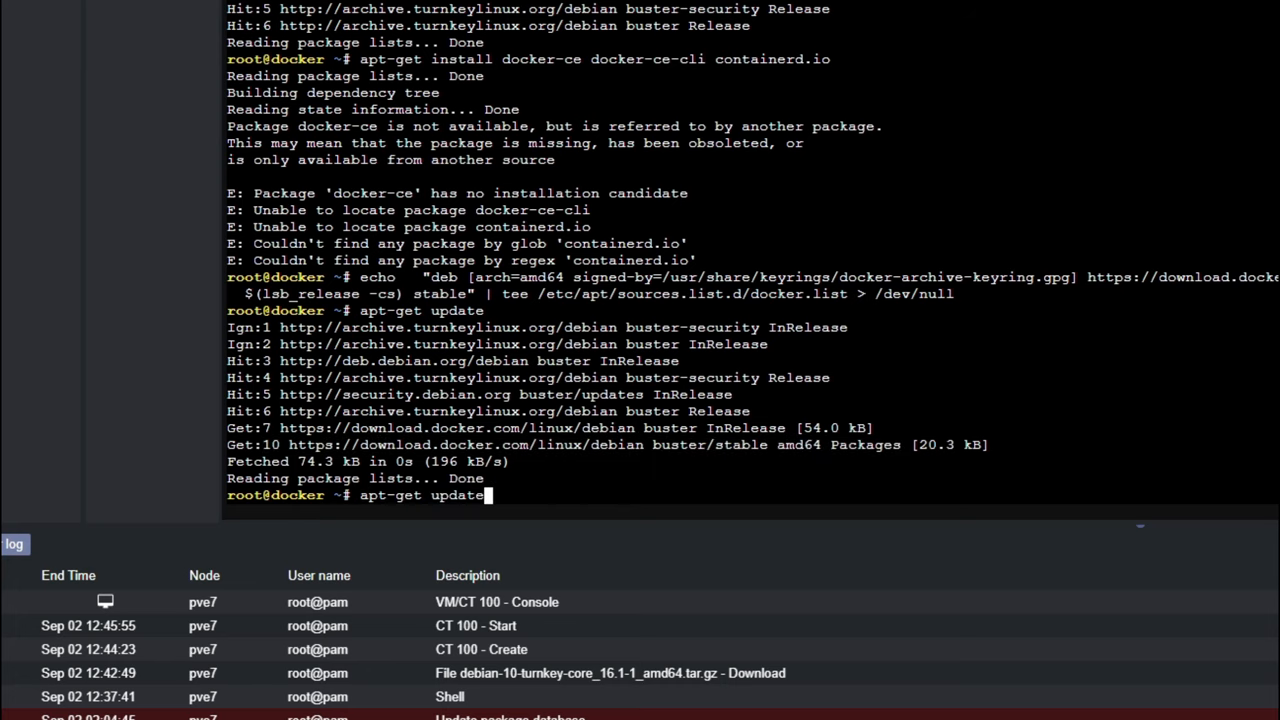
type("apt-get install docker-ce docker-ce-cli containerd.io")
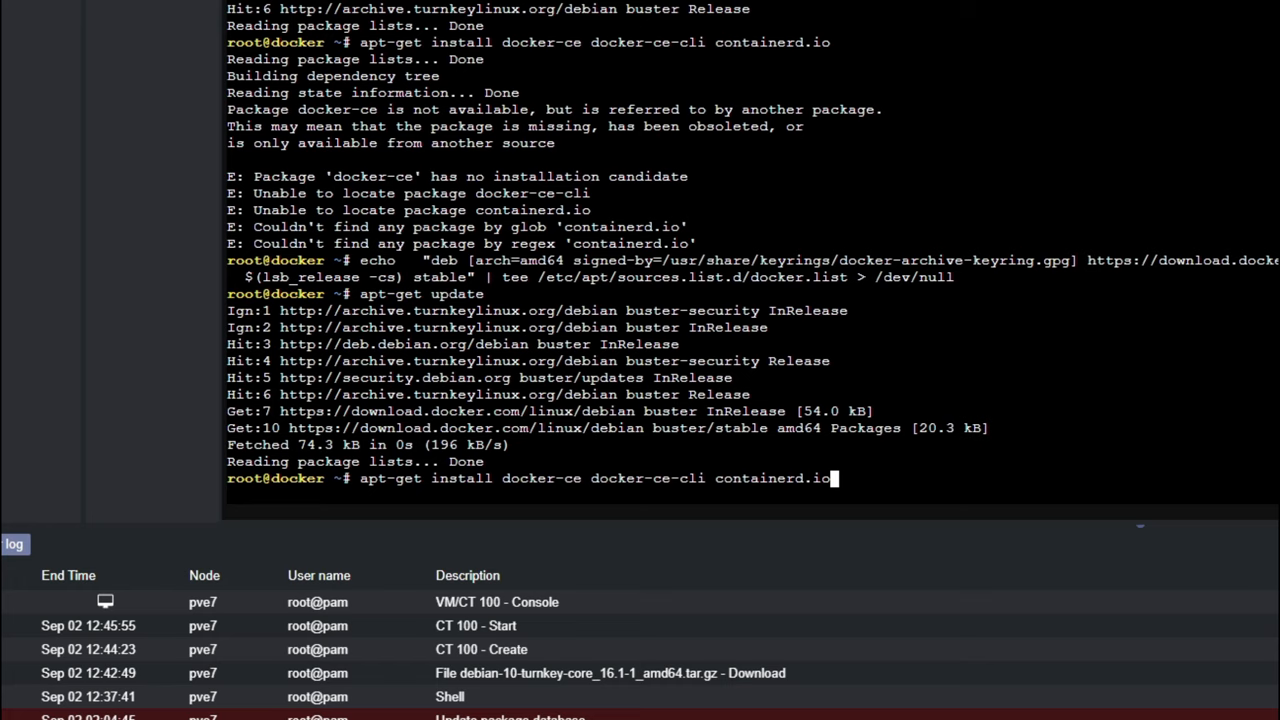
key("Return")
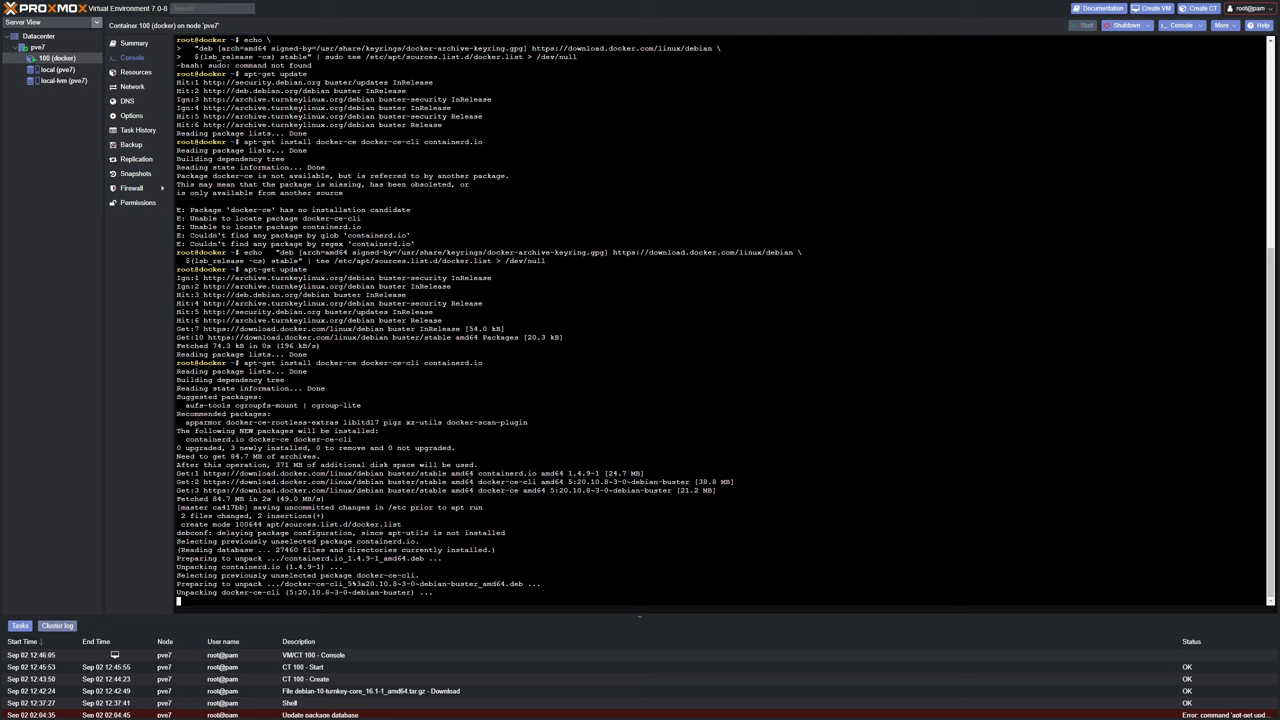
scroll("down", 3)
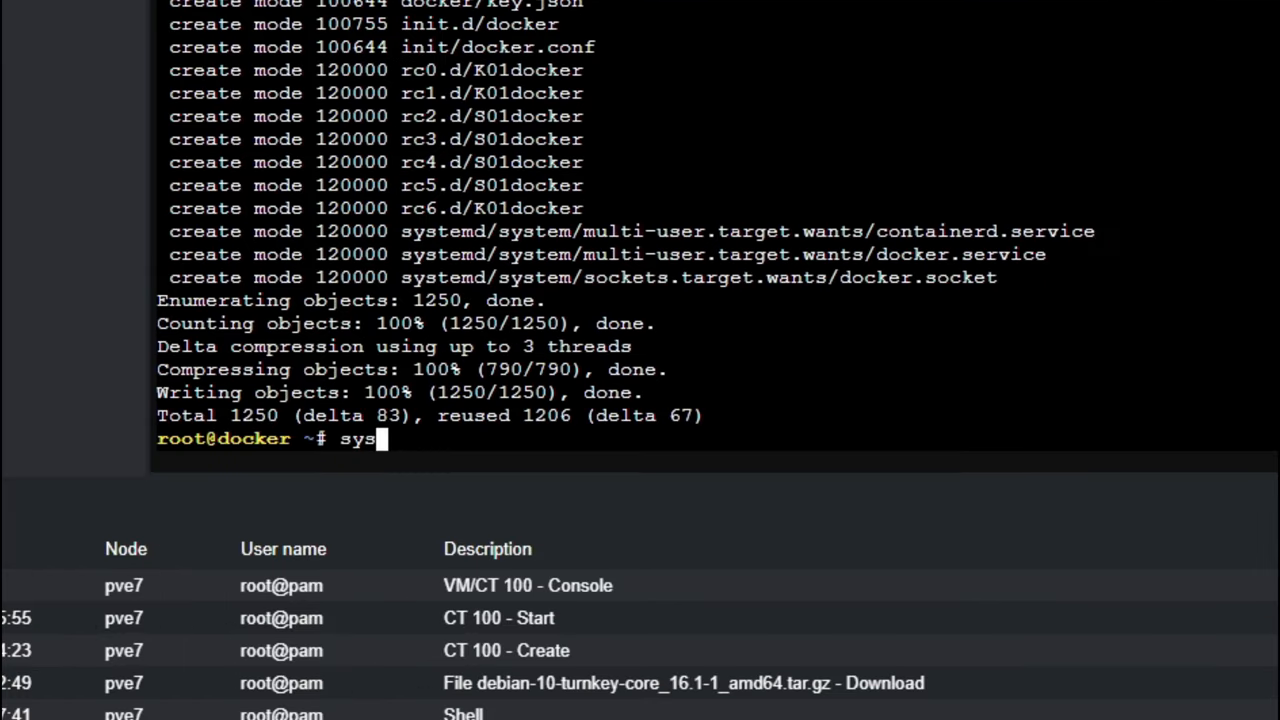
- Check the Docker service with systemctl status docker
type("temctl")
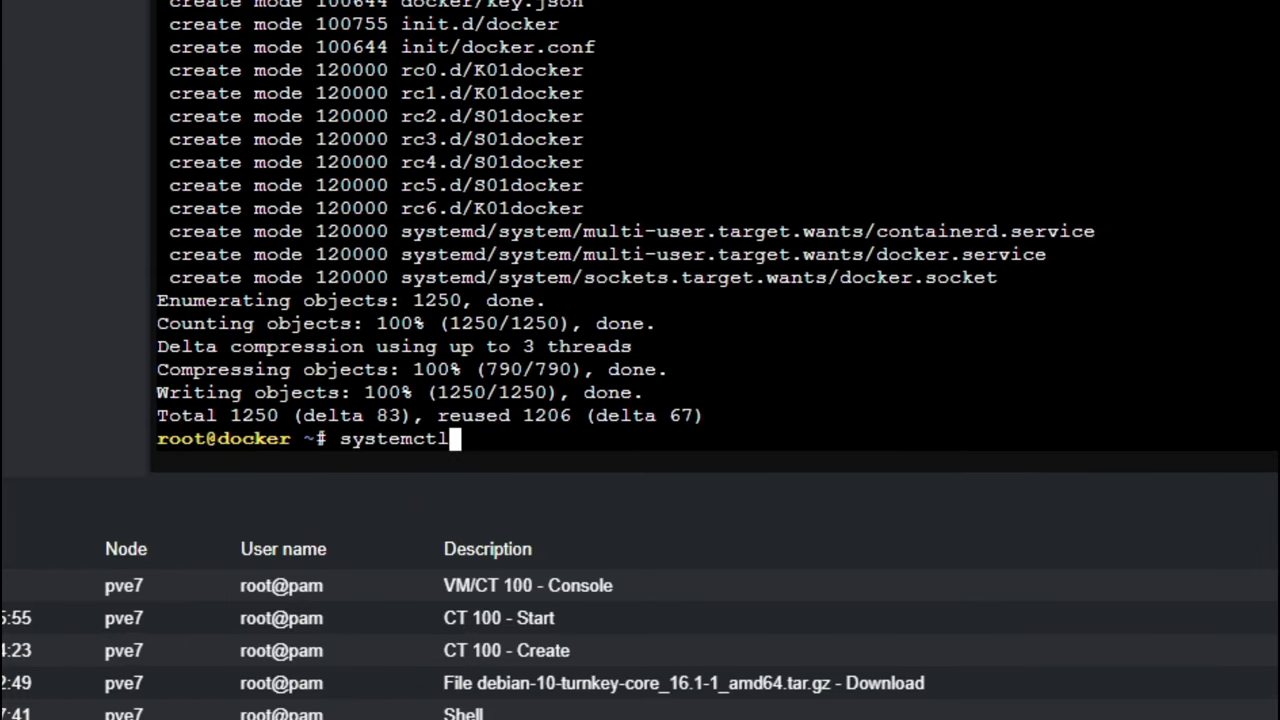
type("status doc")
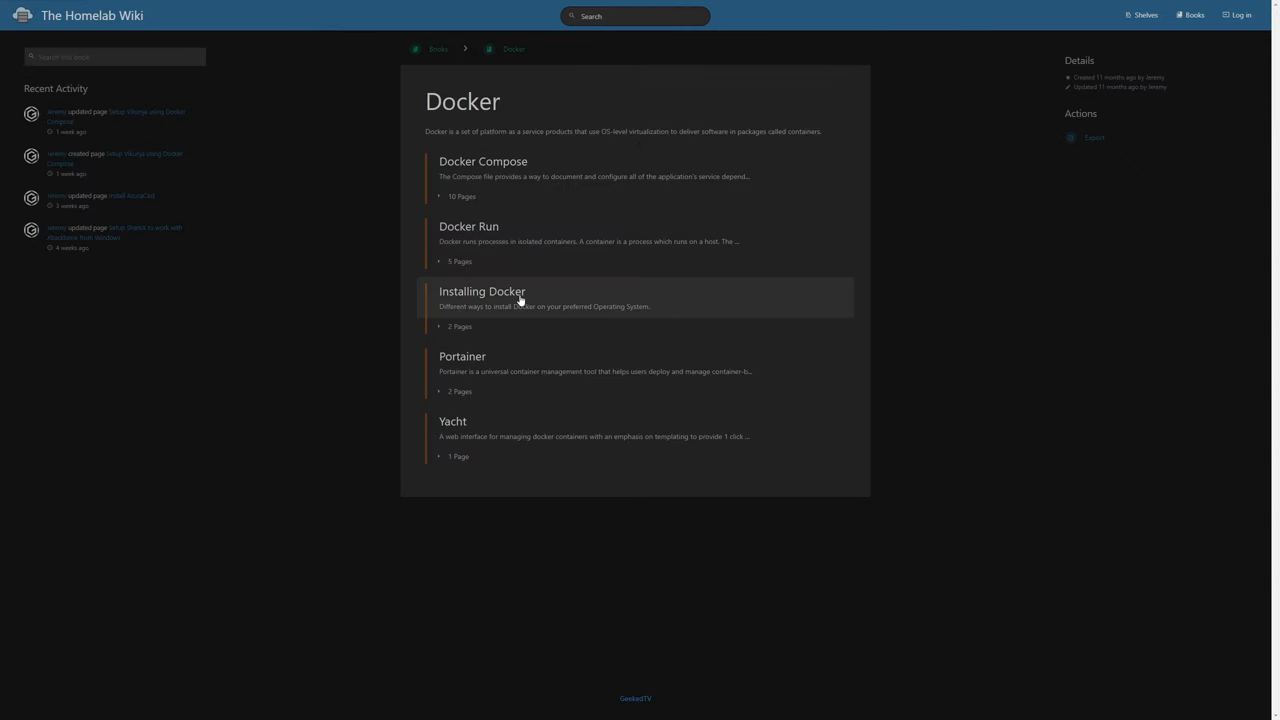
- Open the wiki's Installing Docker pages and run ip add to find the container's IP
left_click(484, 292)
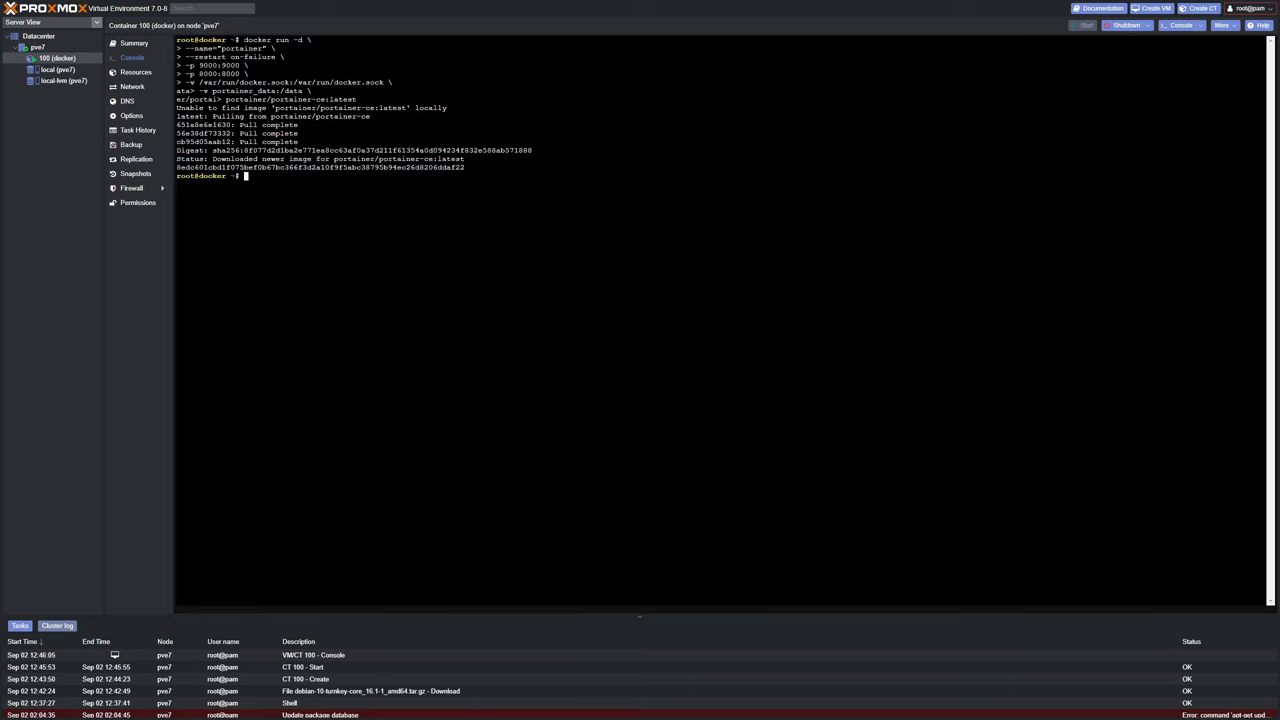
type("ip add")
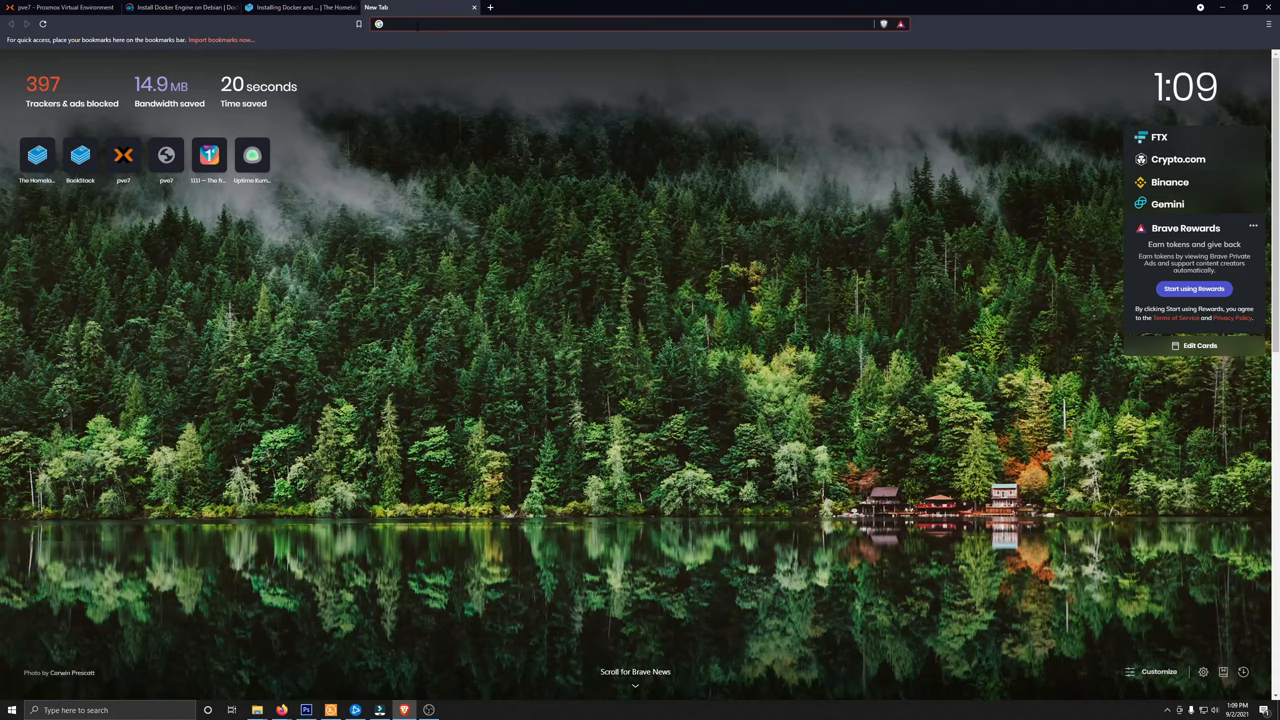
- Browse to 192.168.1.55:9000, create the Portainer admin account and view the local endpoint's dashboard
type("192.168.1.55:9000/#!/init/admin")
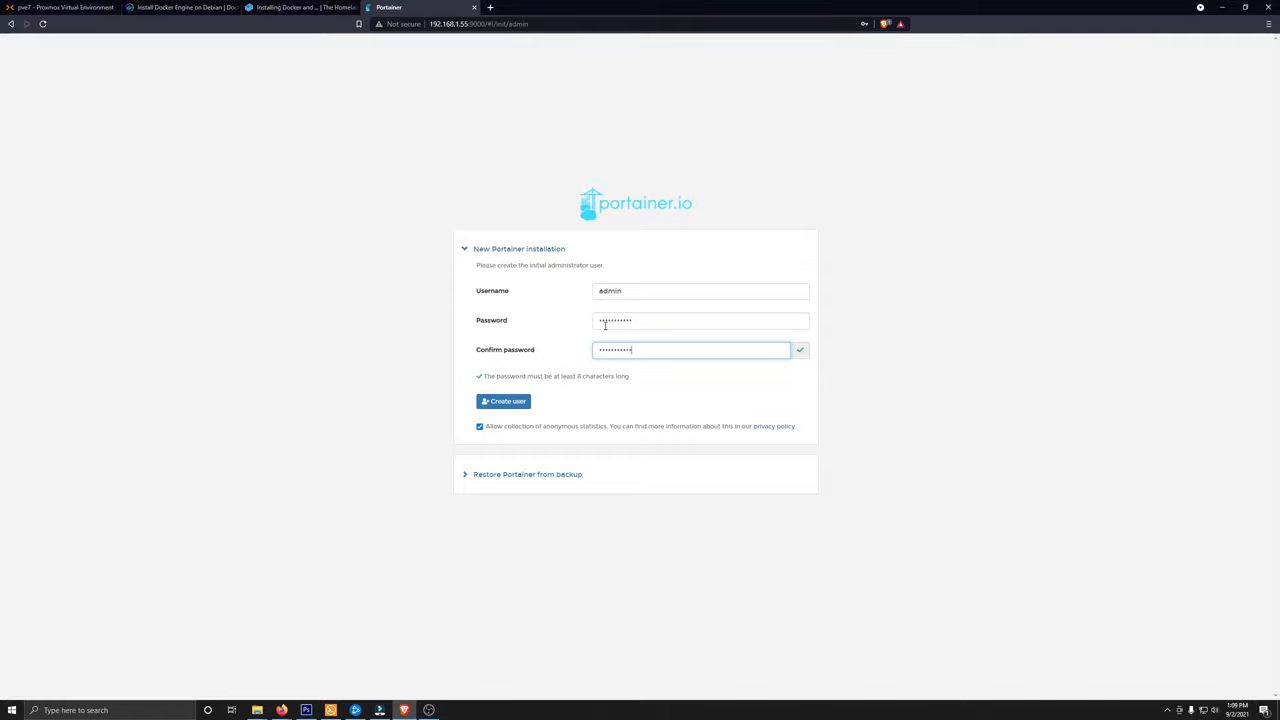
left_click(504, 400)
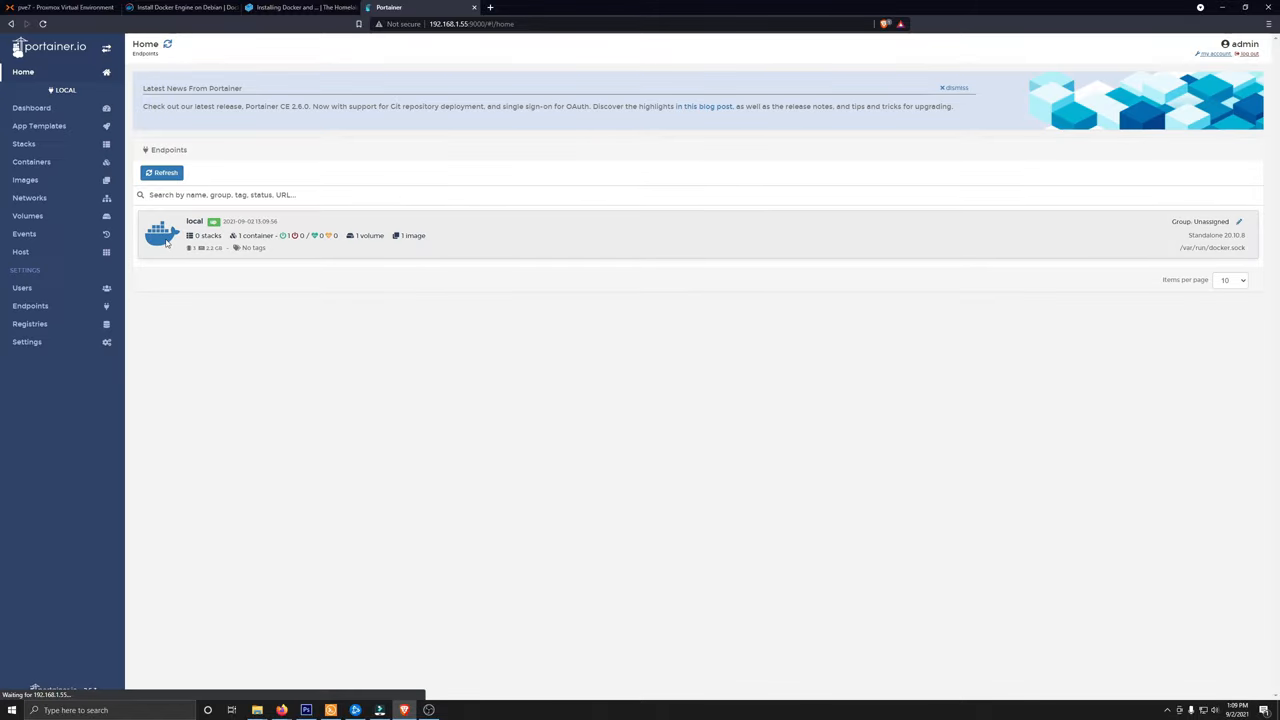
left_click(196, 236)
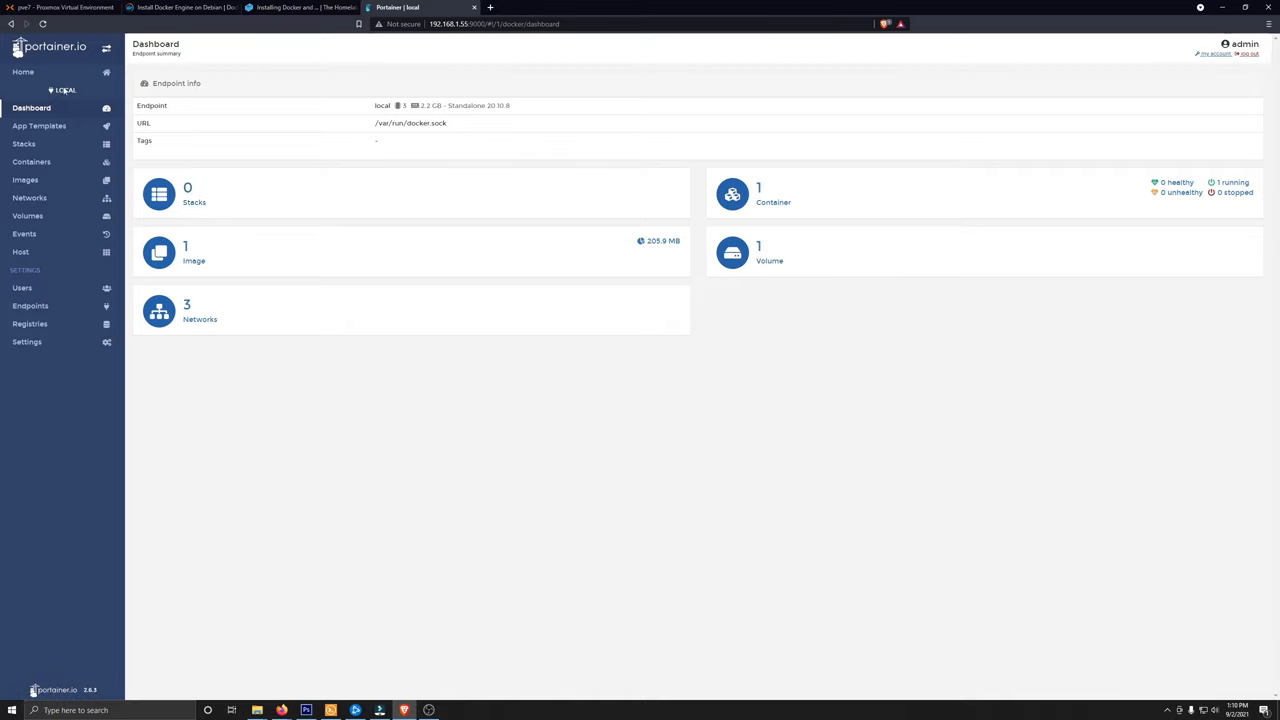
mouse_move(228, 146)
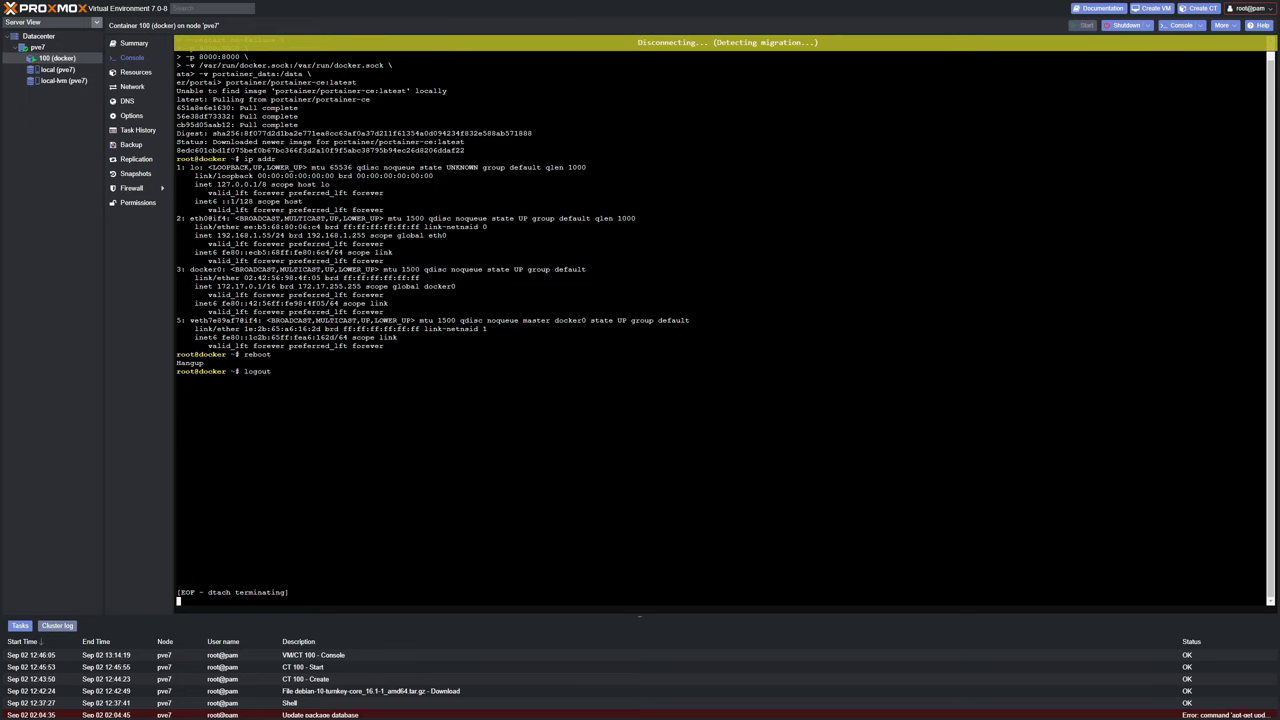
- Check docker service status after reboot, log back into Portainer as admin and list the local endpoint
type("systemctl status docker")
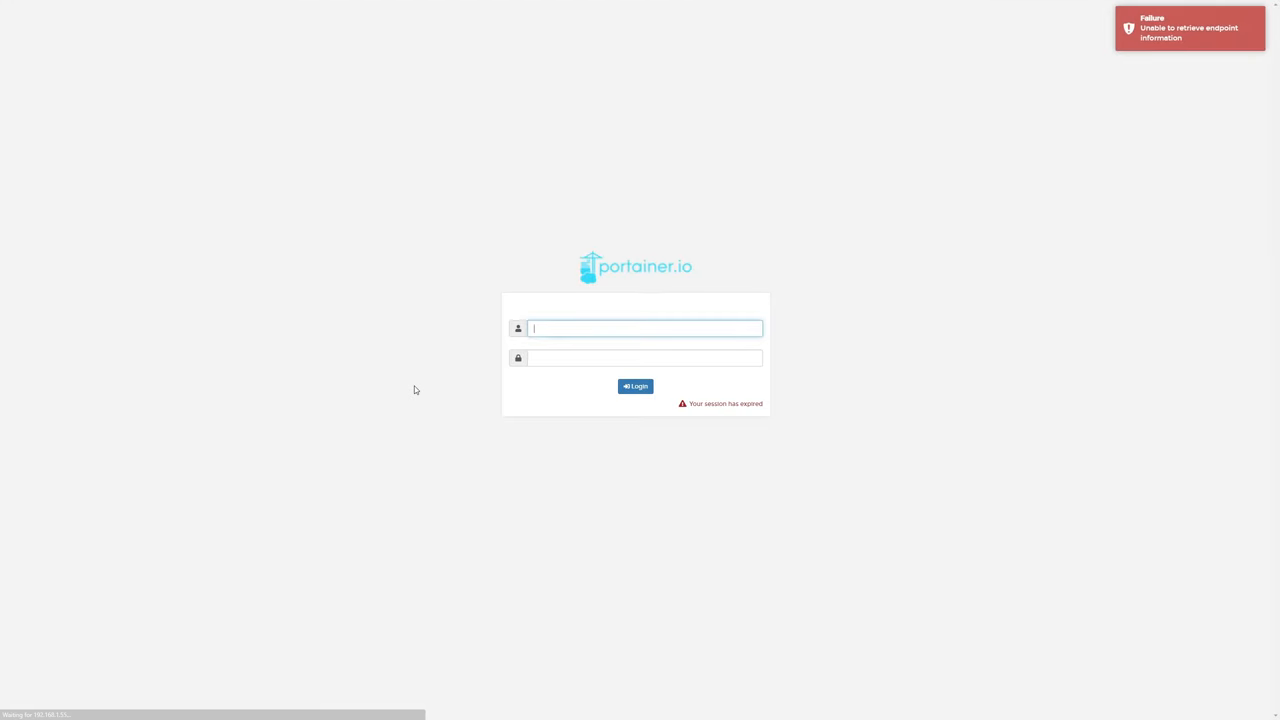
type("admin")
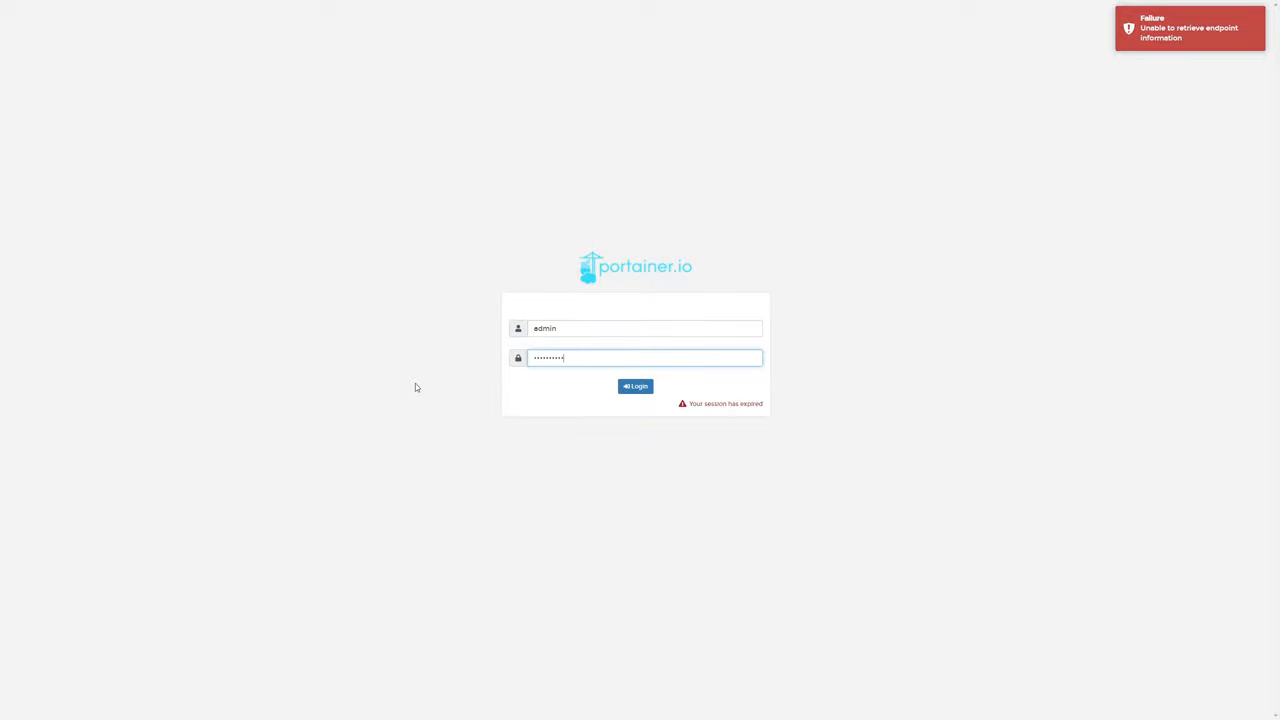
left_click(636, 386)
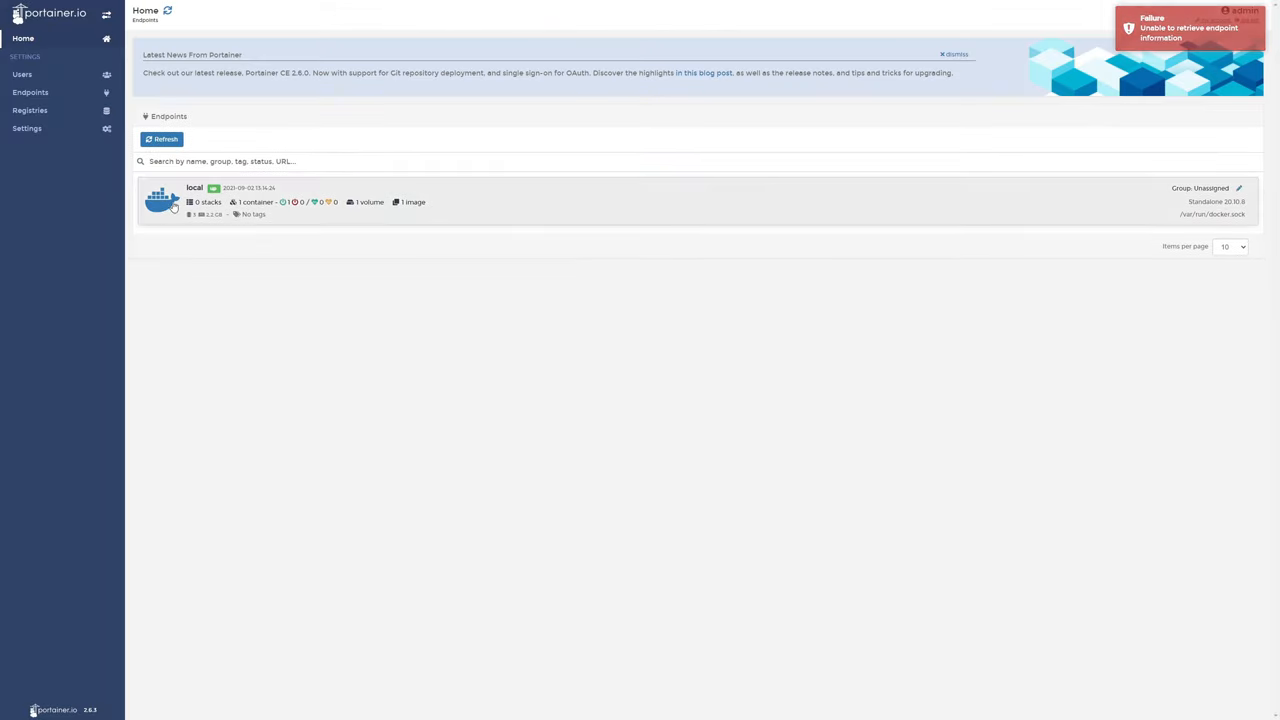
left_click(192, 188)
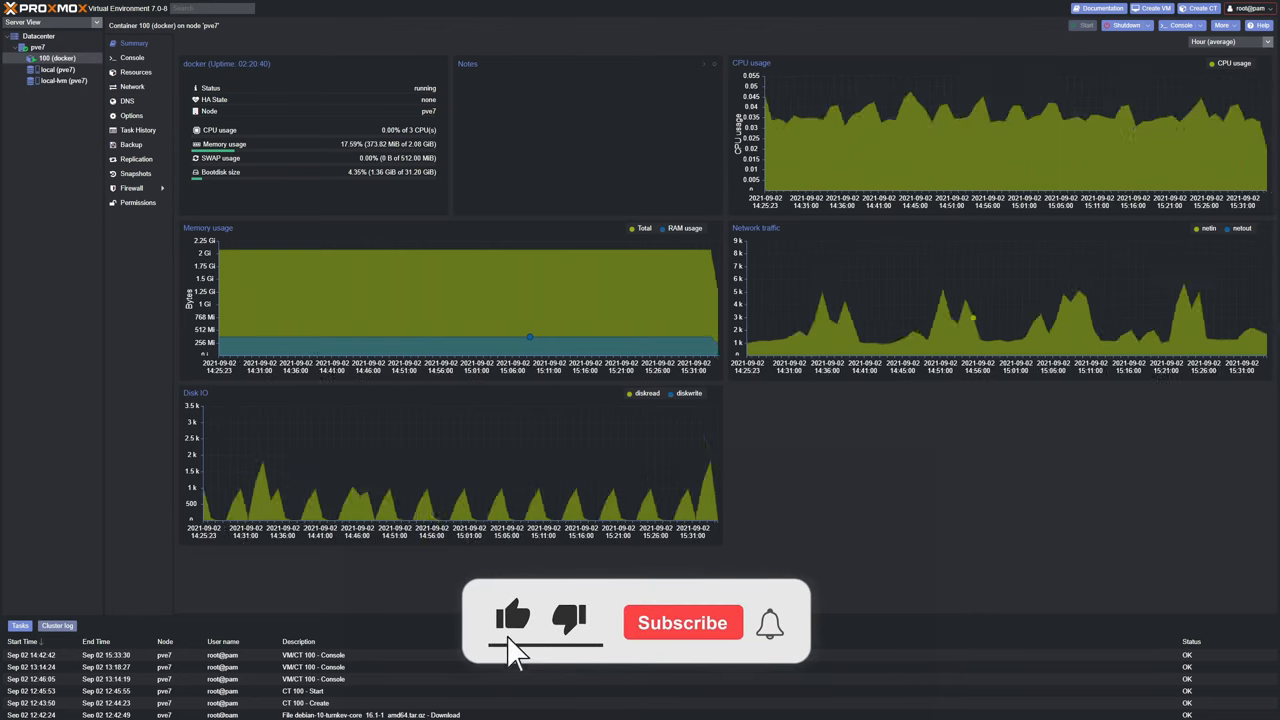
- Show CT 100 (docker) summary with CPU, memory, network and disk usage graphs
left_click(684, 624)
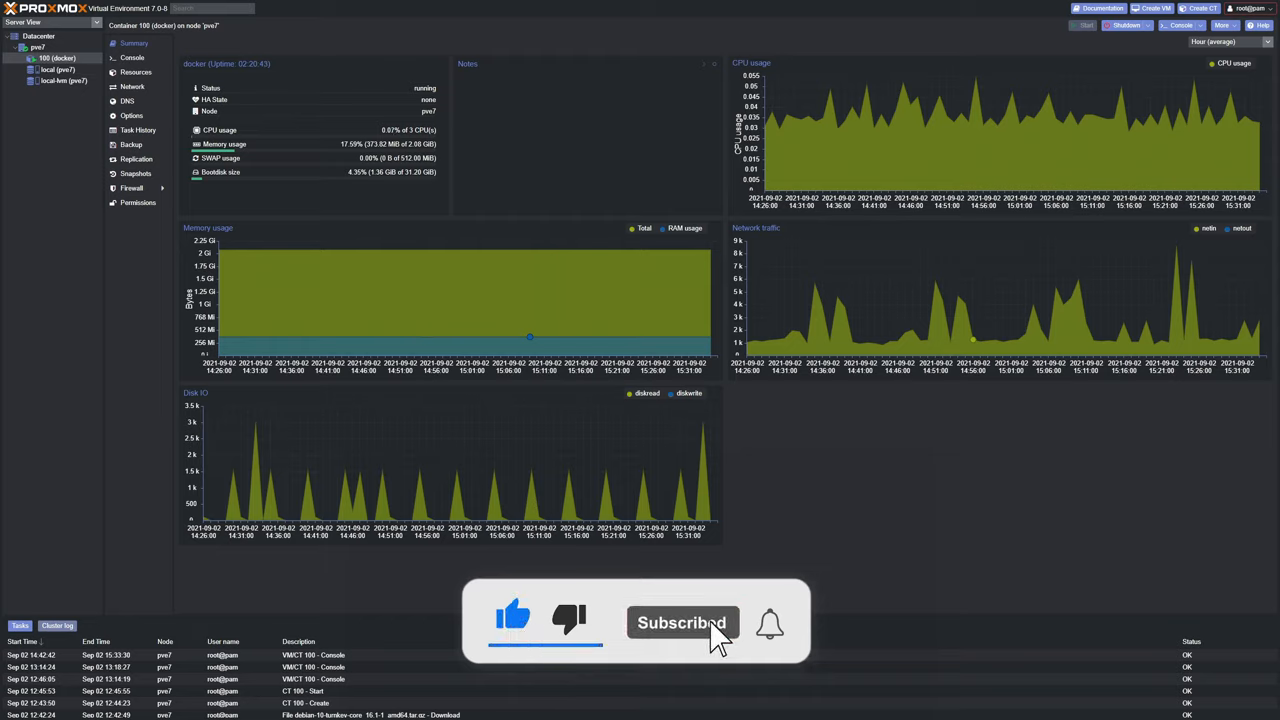